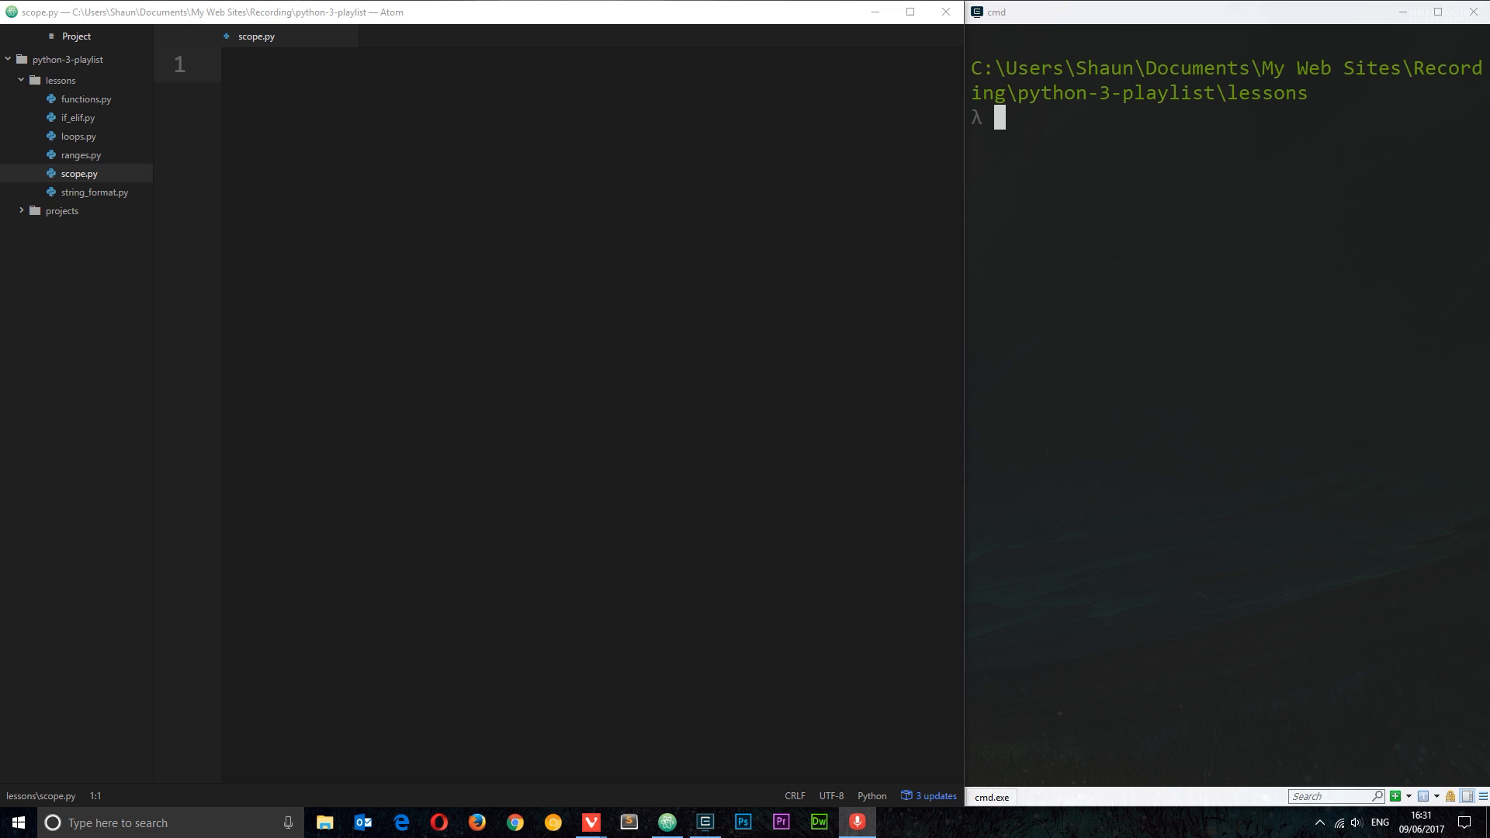
# - Write my_name = 'ryu' at the top of scope.py and start def print_name():
pyautogui.write('my')
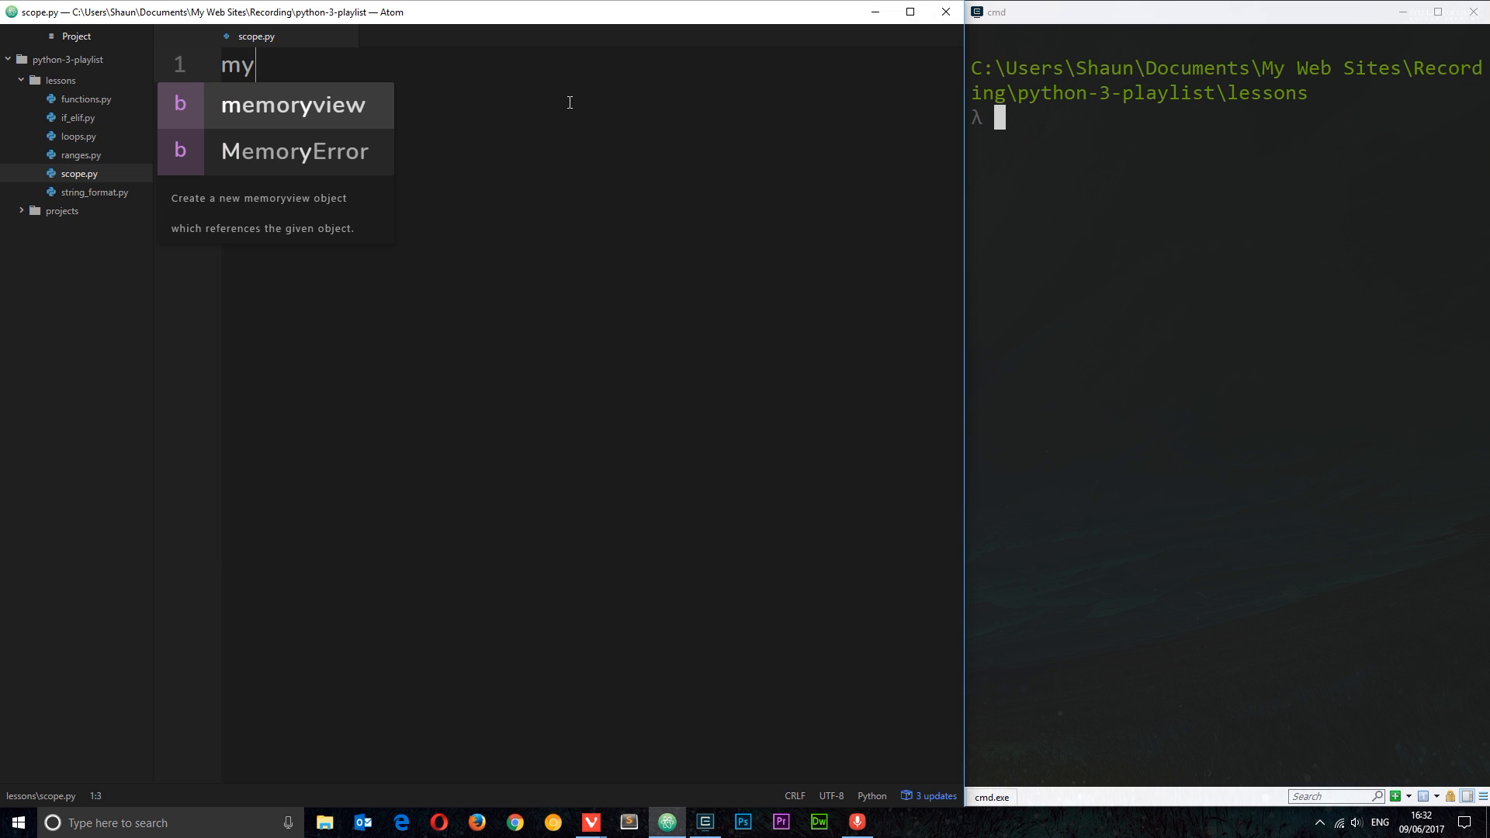
pyautogui.write("_name = 'ryu")
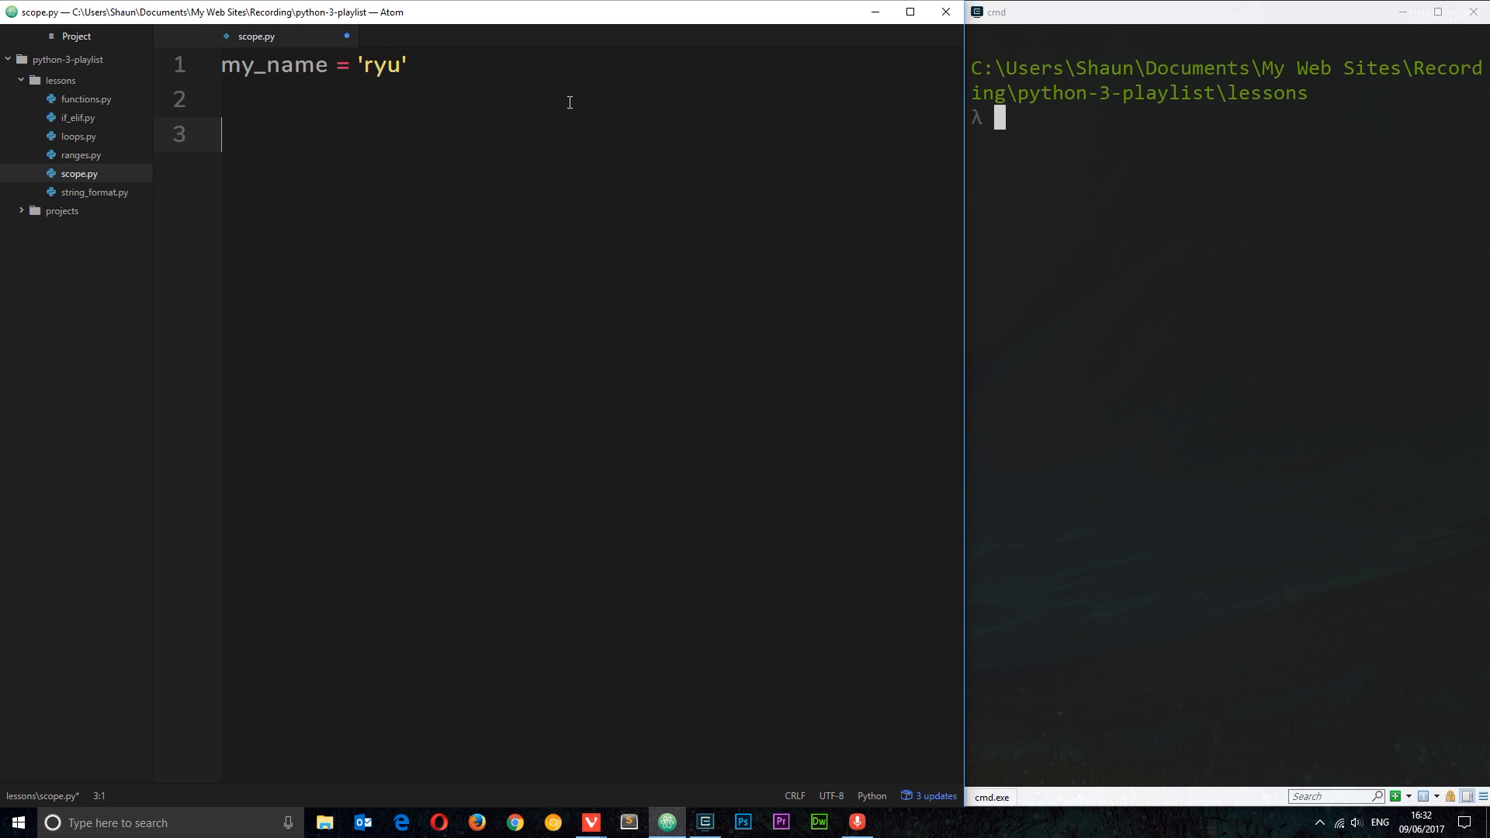
pyautogui.write('def p')
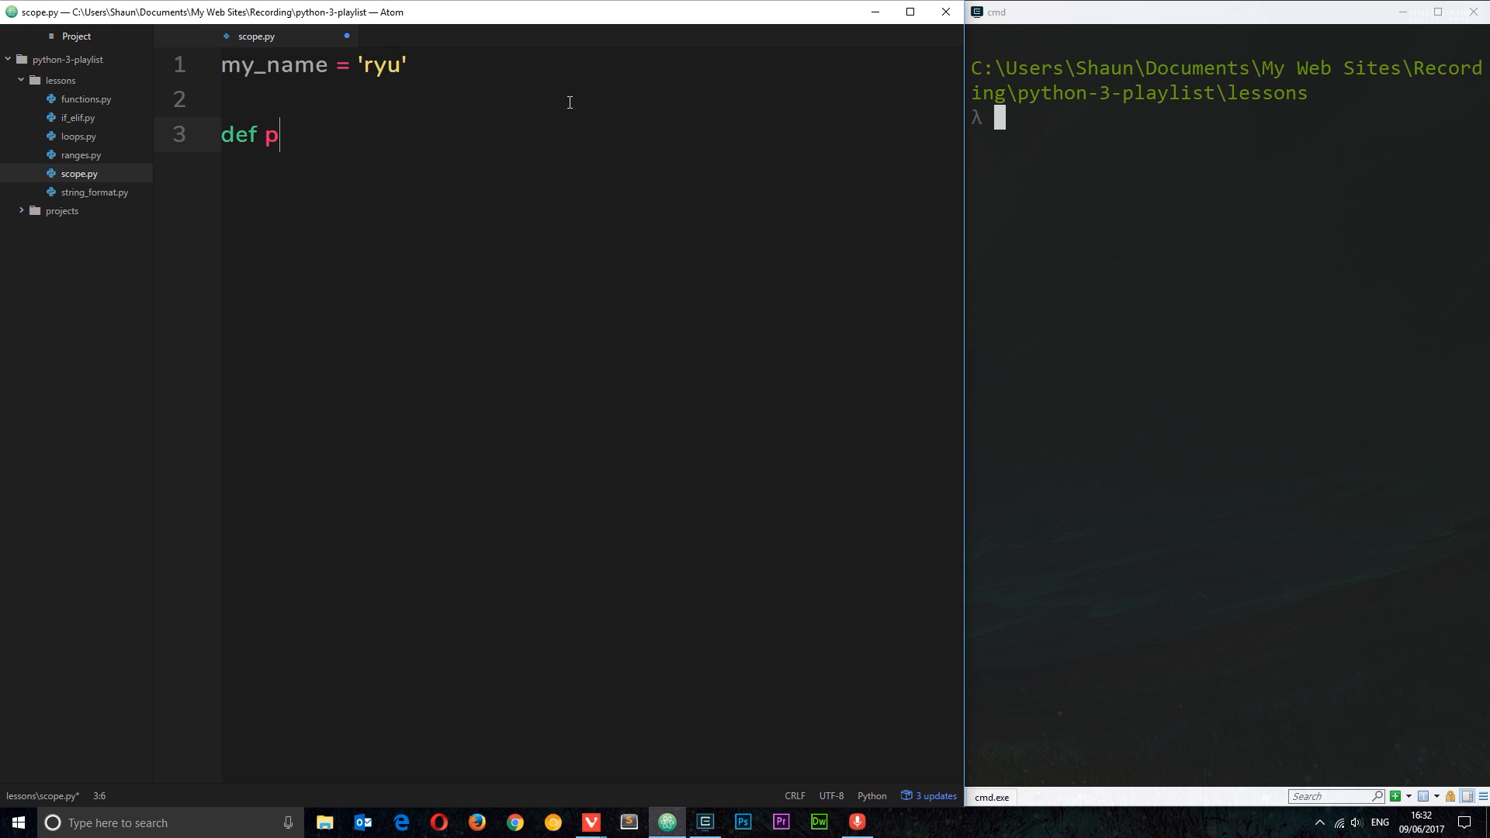
pyautogui.write('rint_name():')
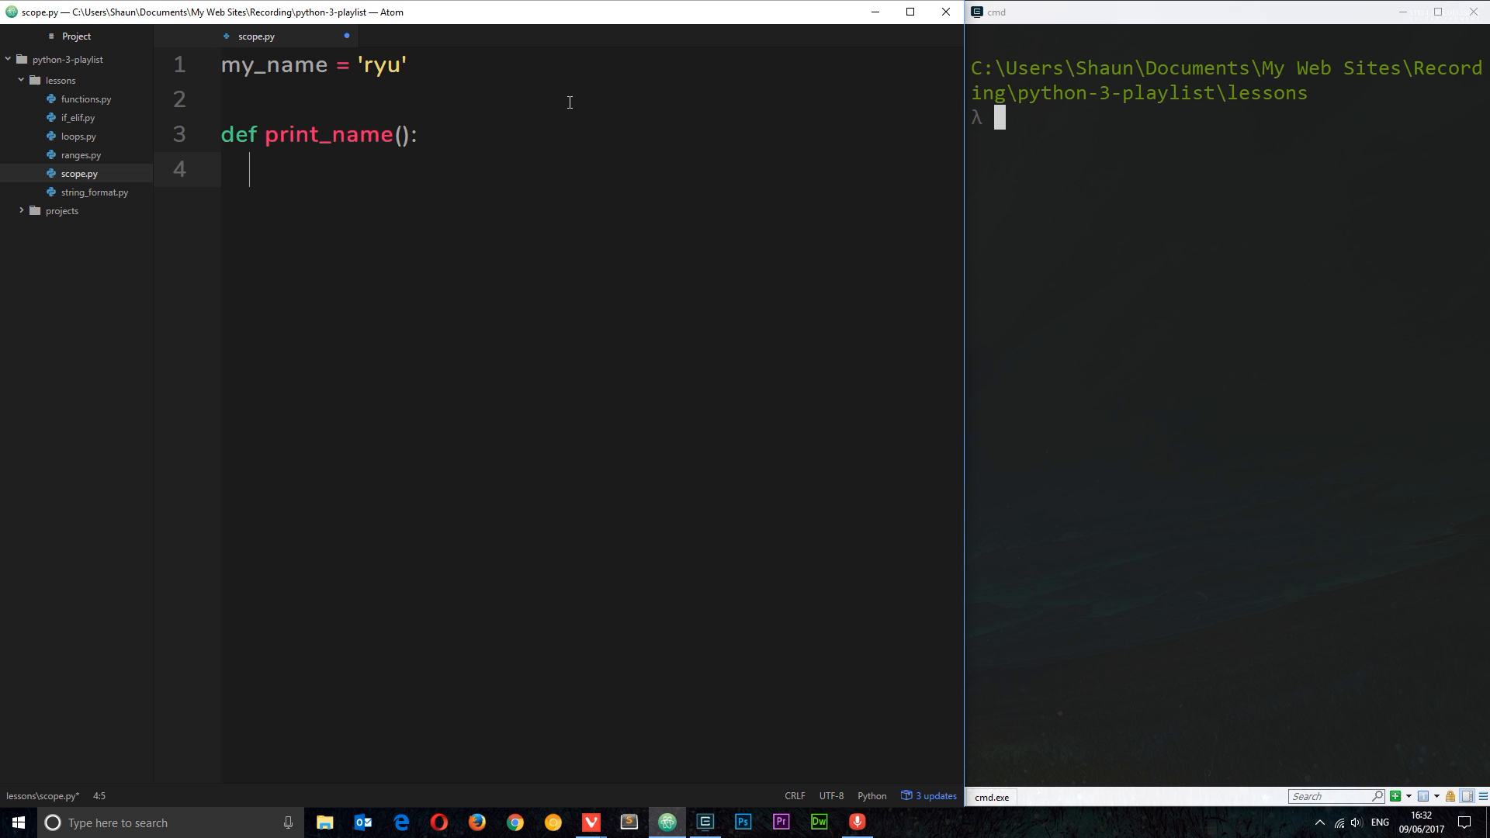
# - Give print_name the body print('the name inside the function is', my_name) with blank lines after
pyautogui.write('print()')
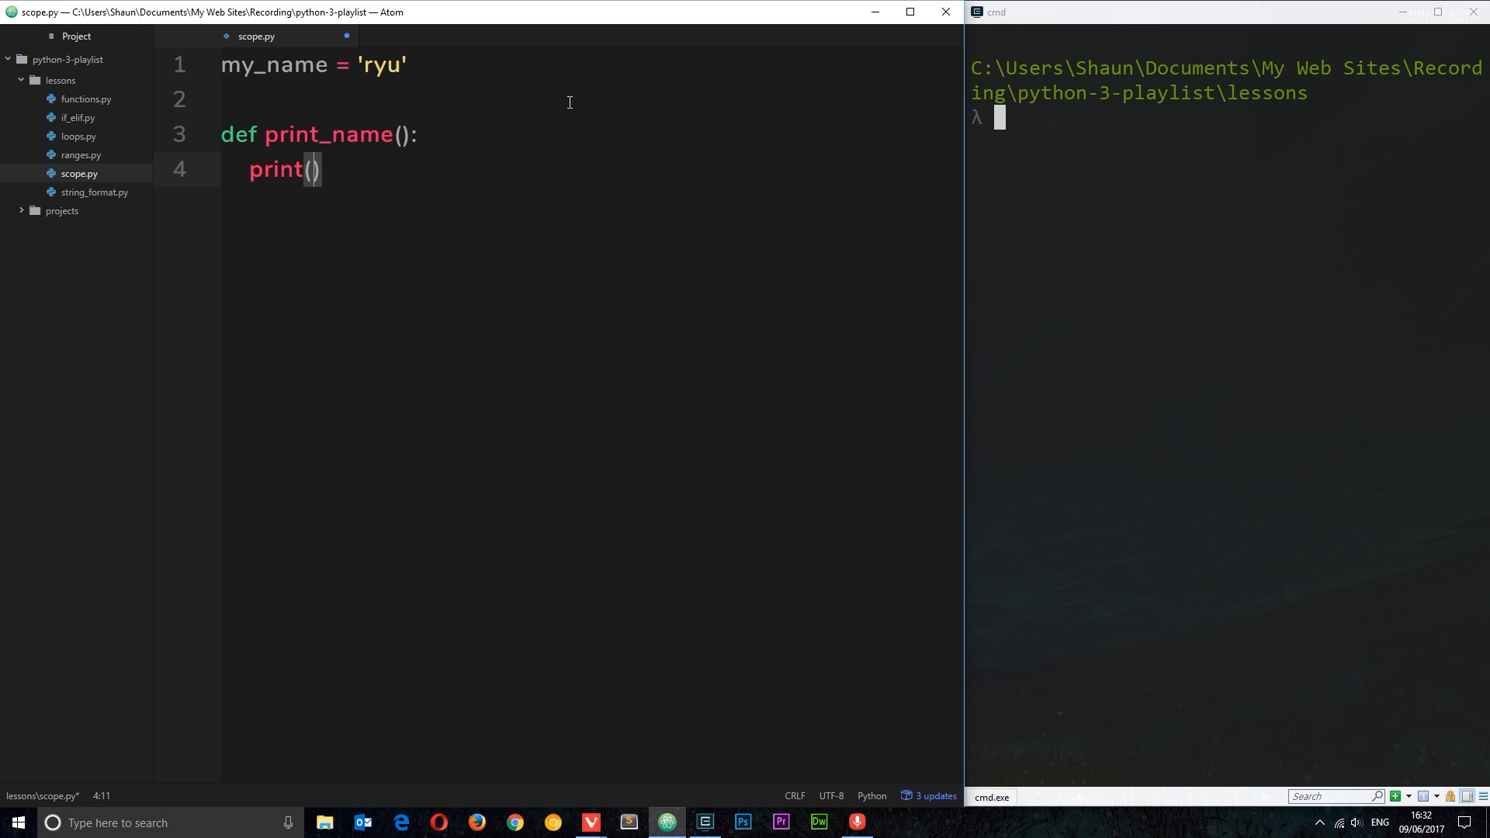
pyautogui.write('"')
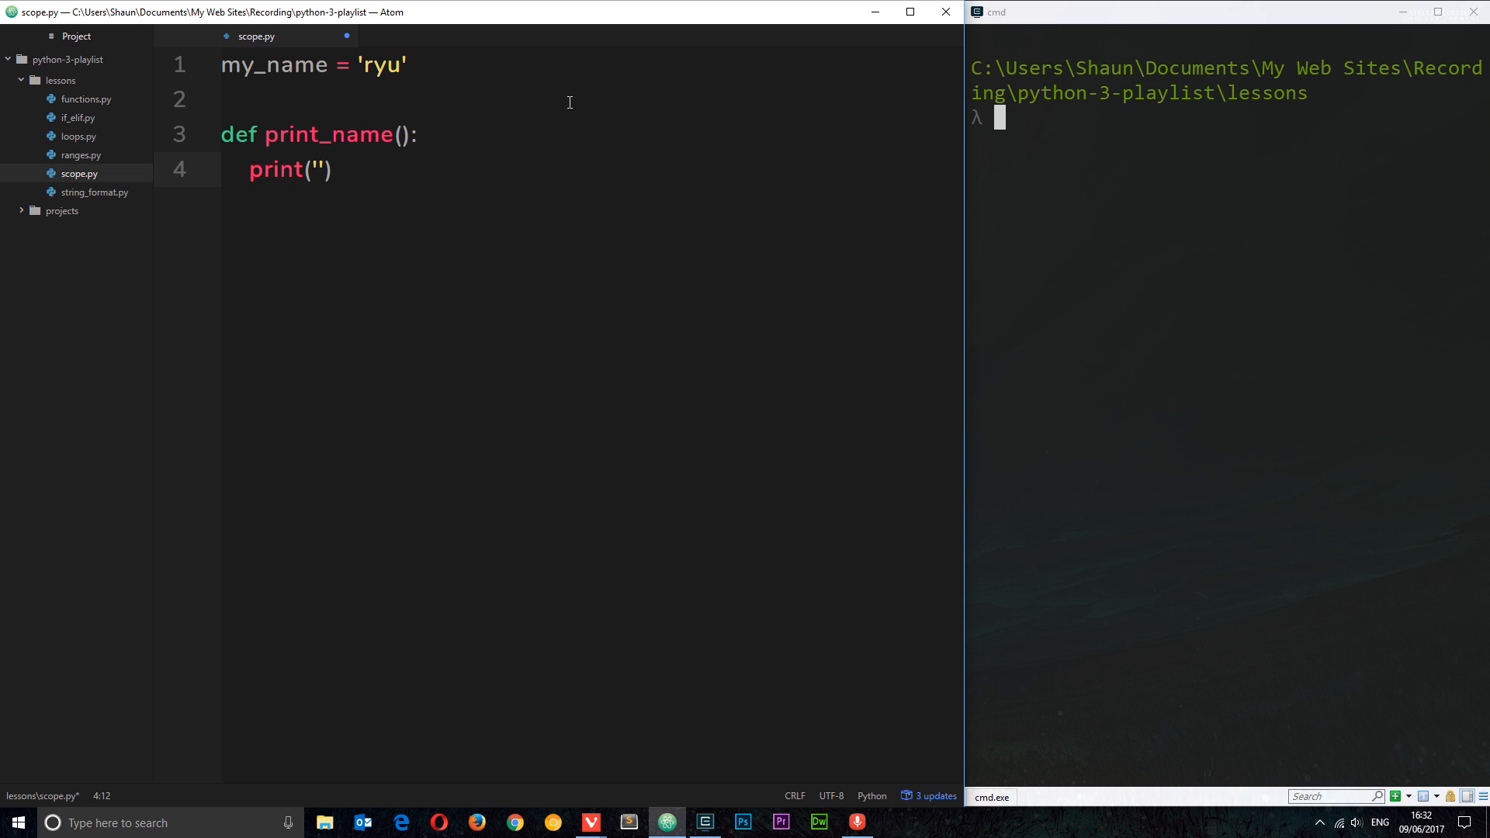
pyautogui.write('the name i')
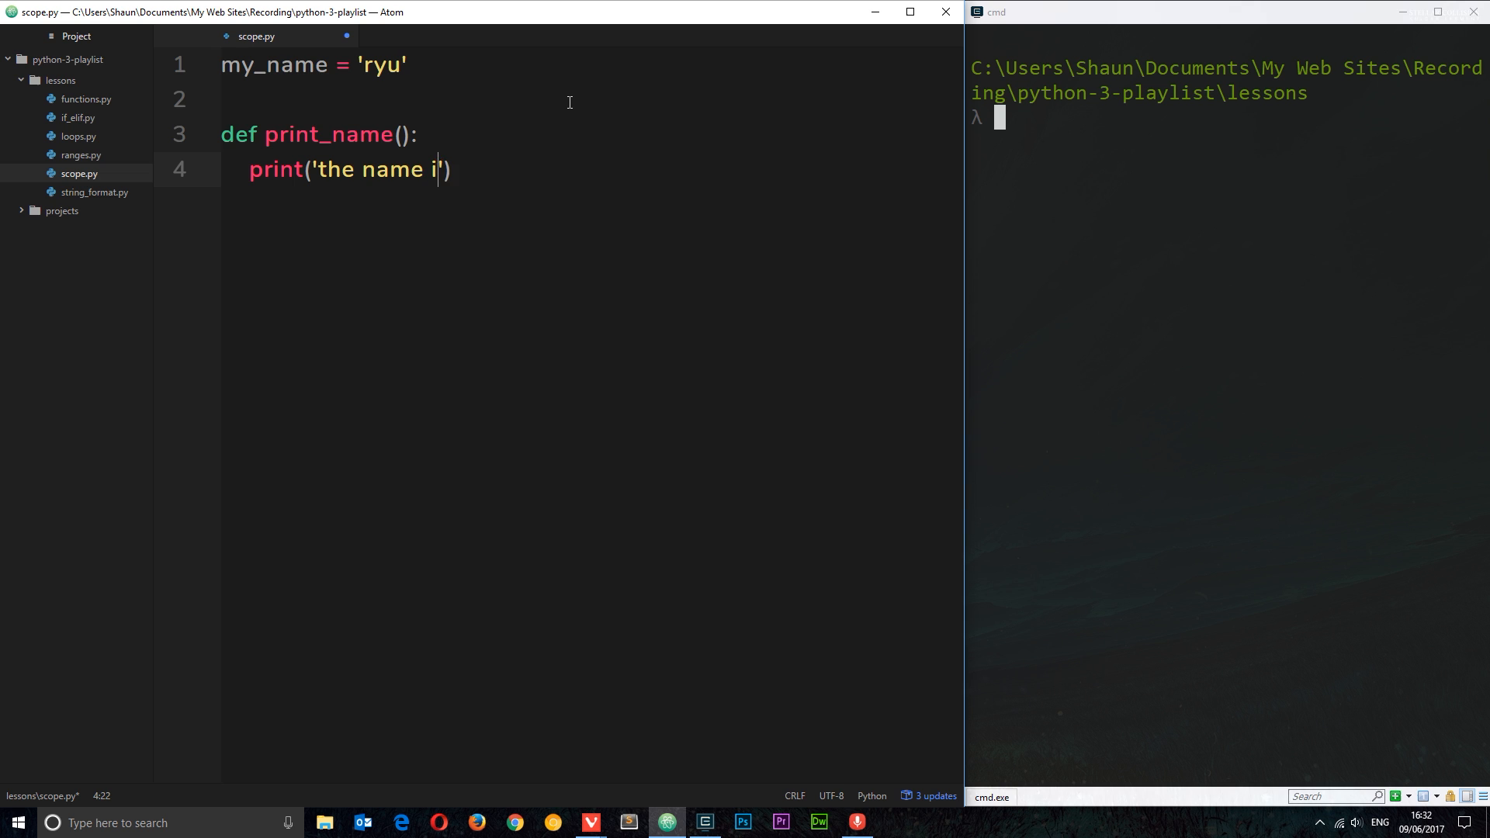
pyautogui.write('nside the functio')
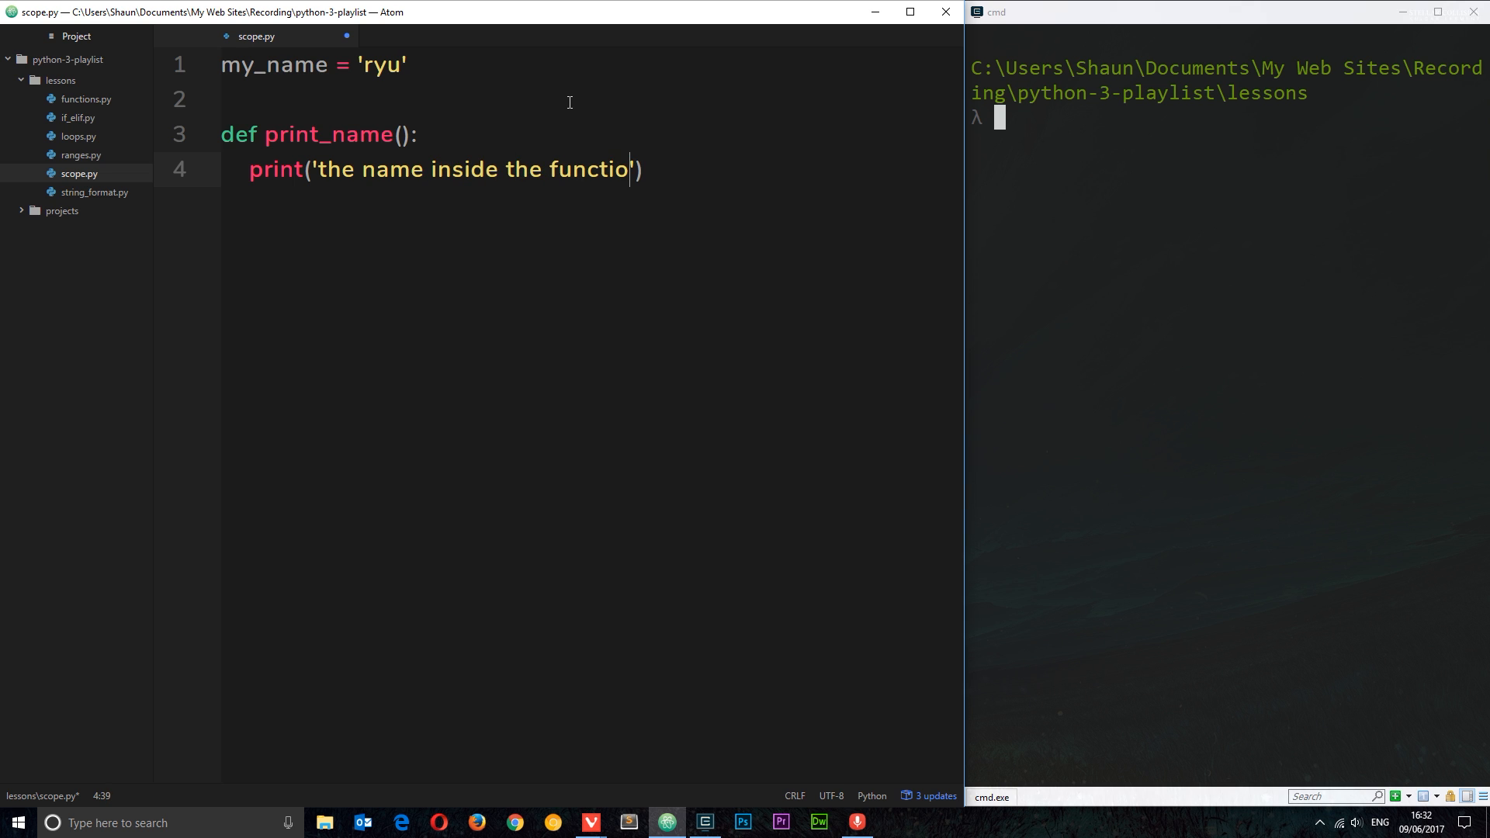
pyautogui.write("n is',")
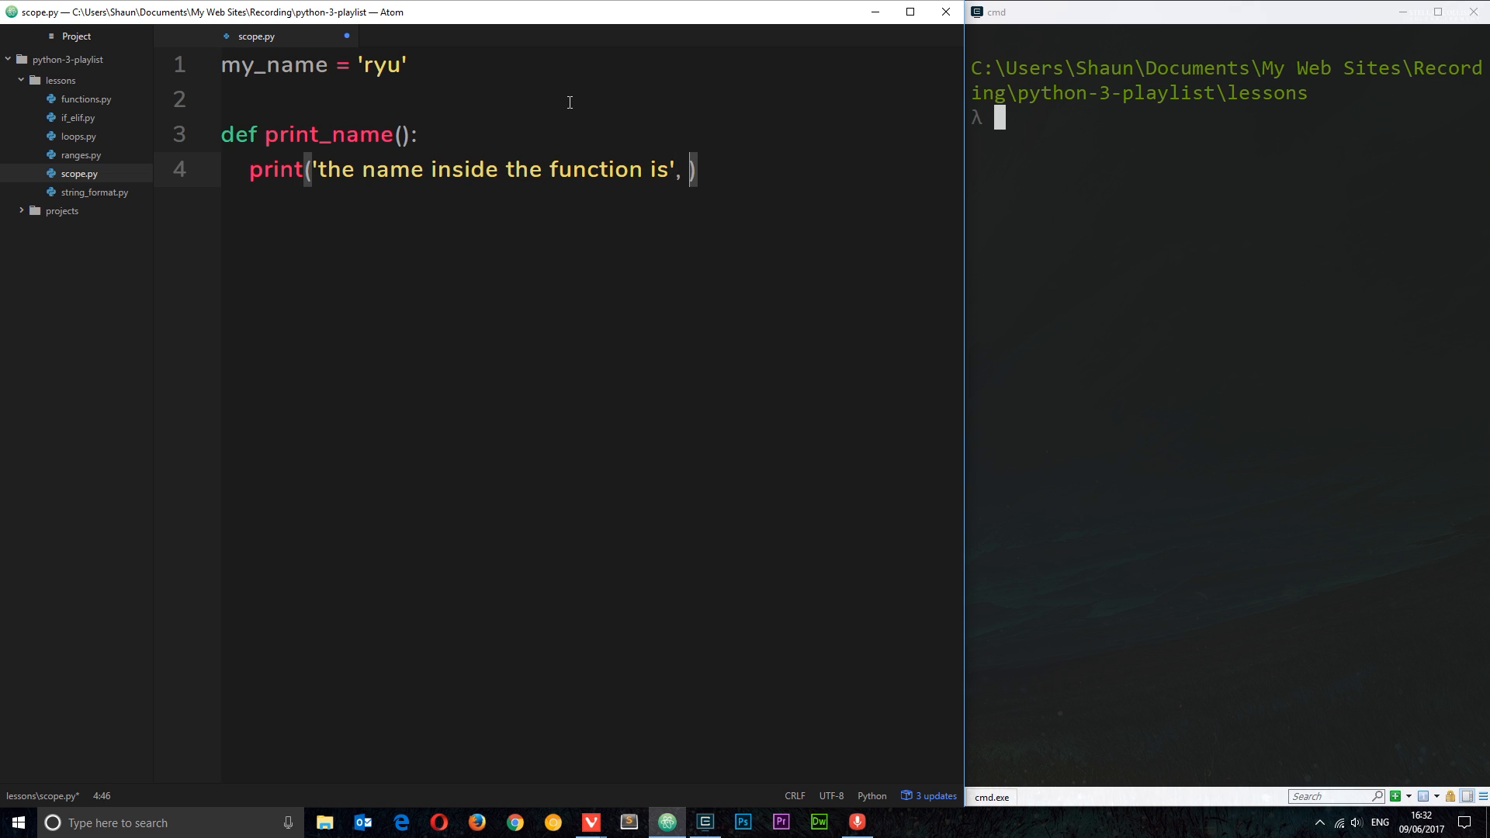
pyautogui.write('my_nam')
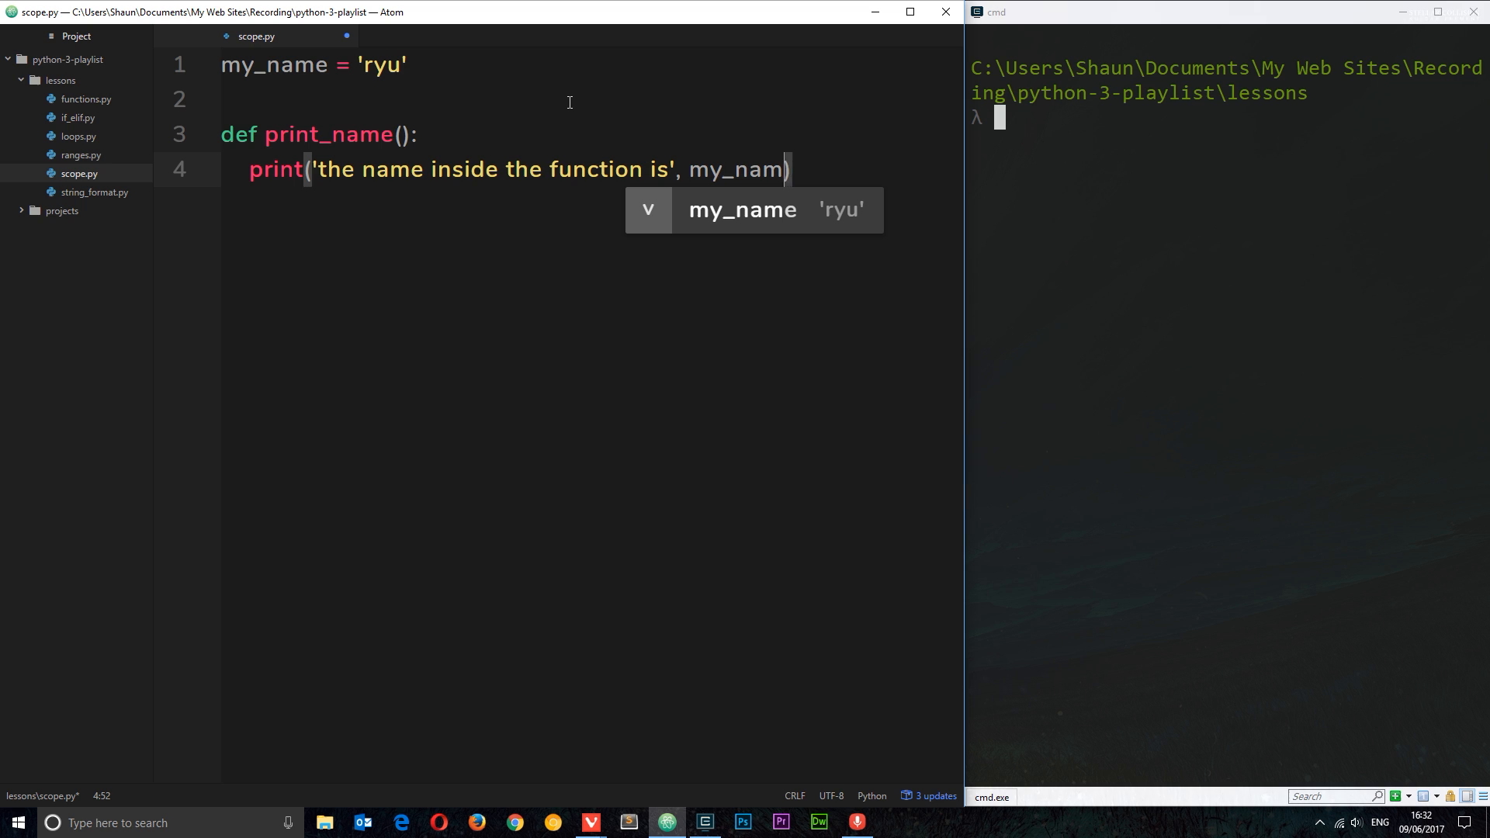
pyautogui.write('e')
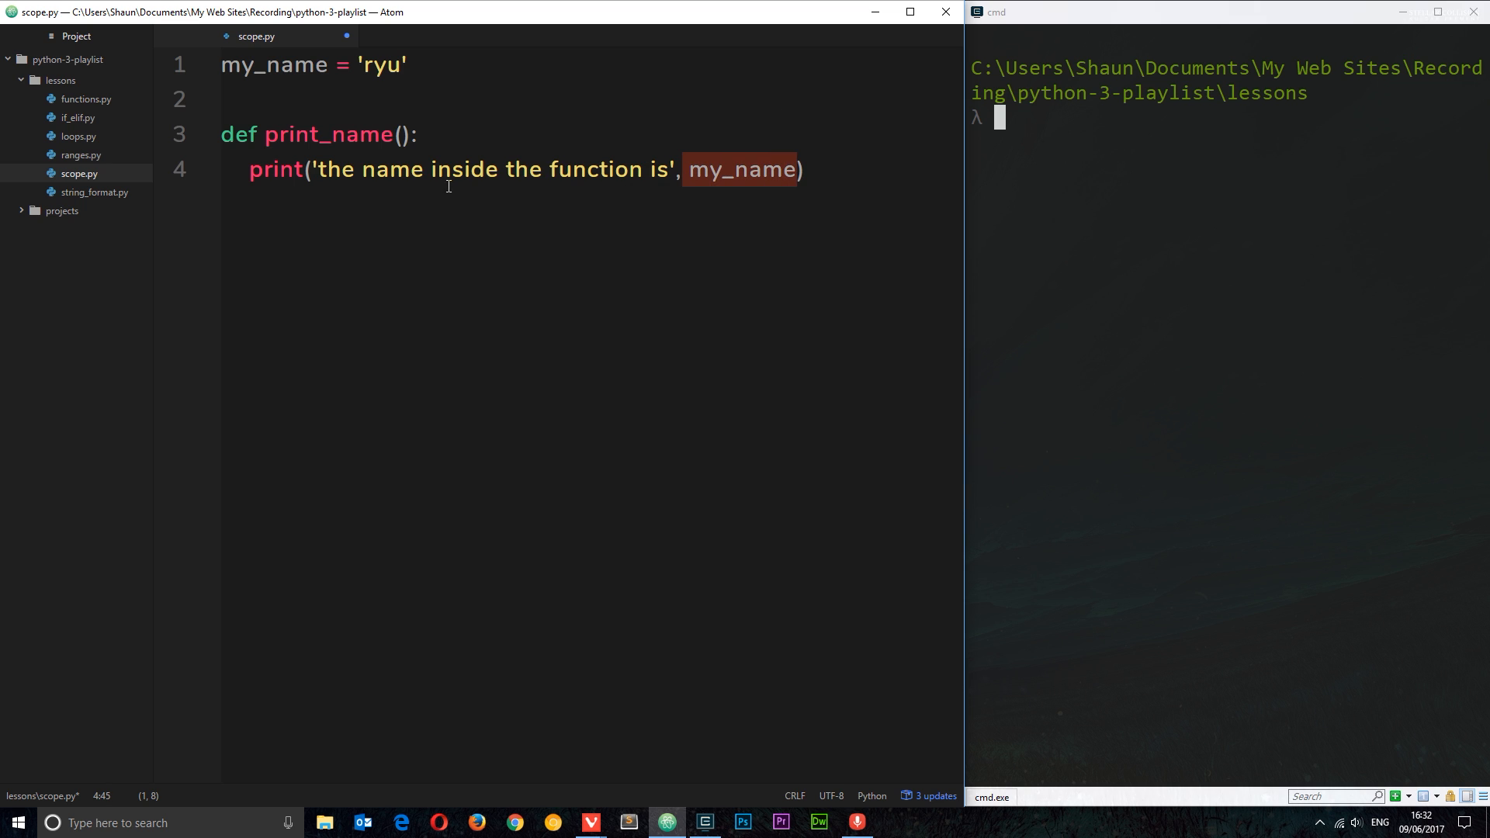
pyautogui.click(807, 169)
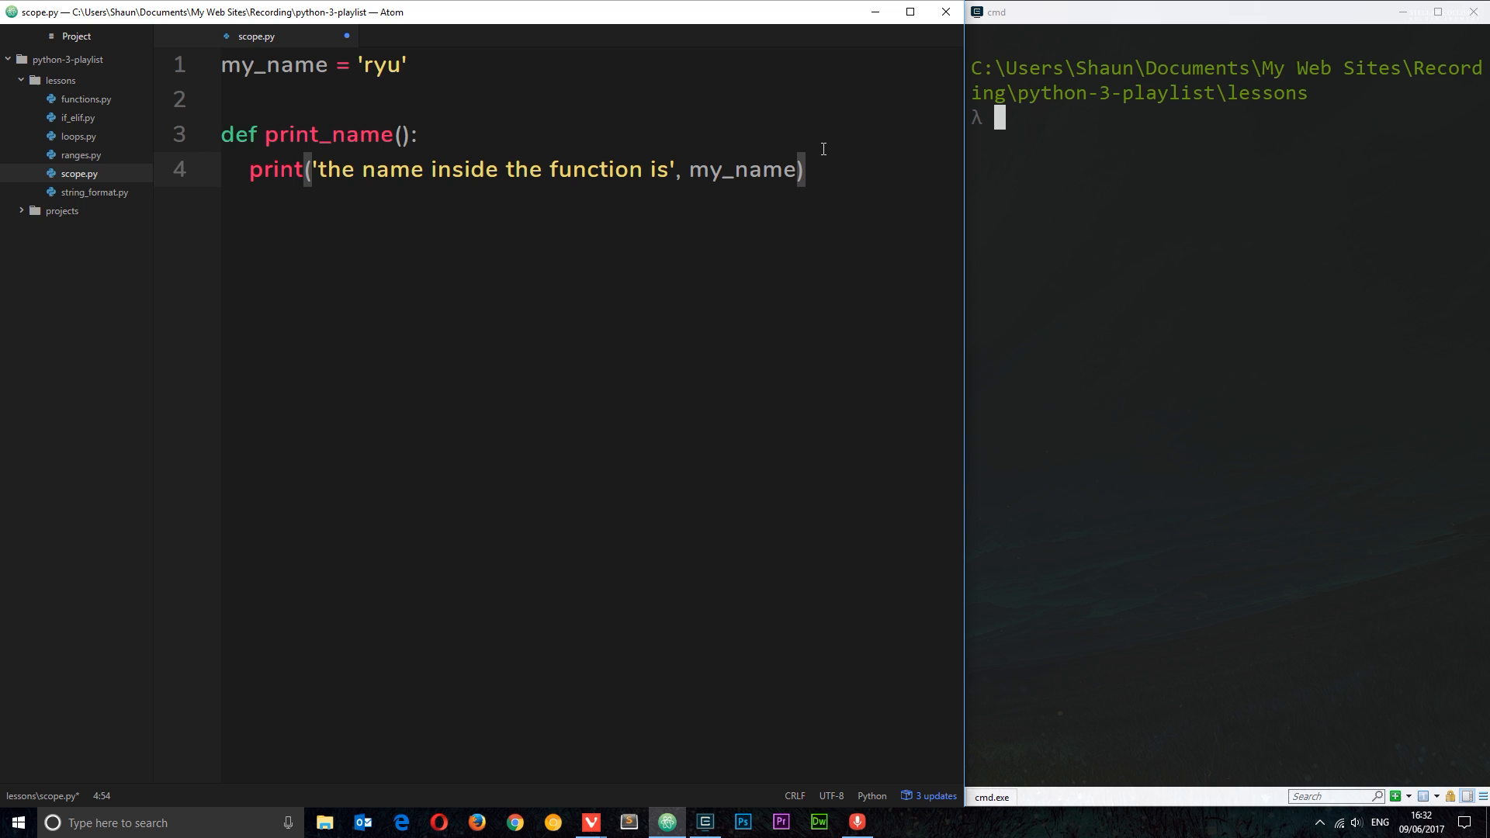
pyautogui.press('Enter')
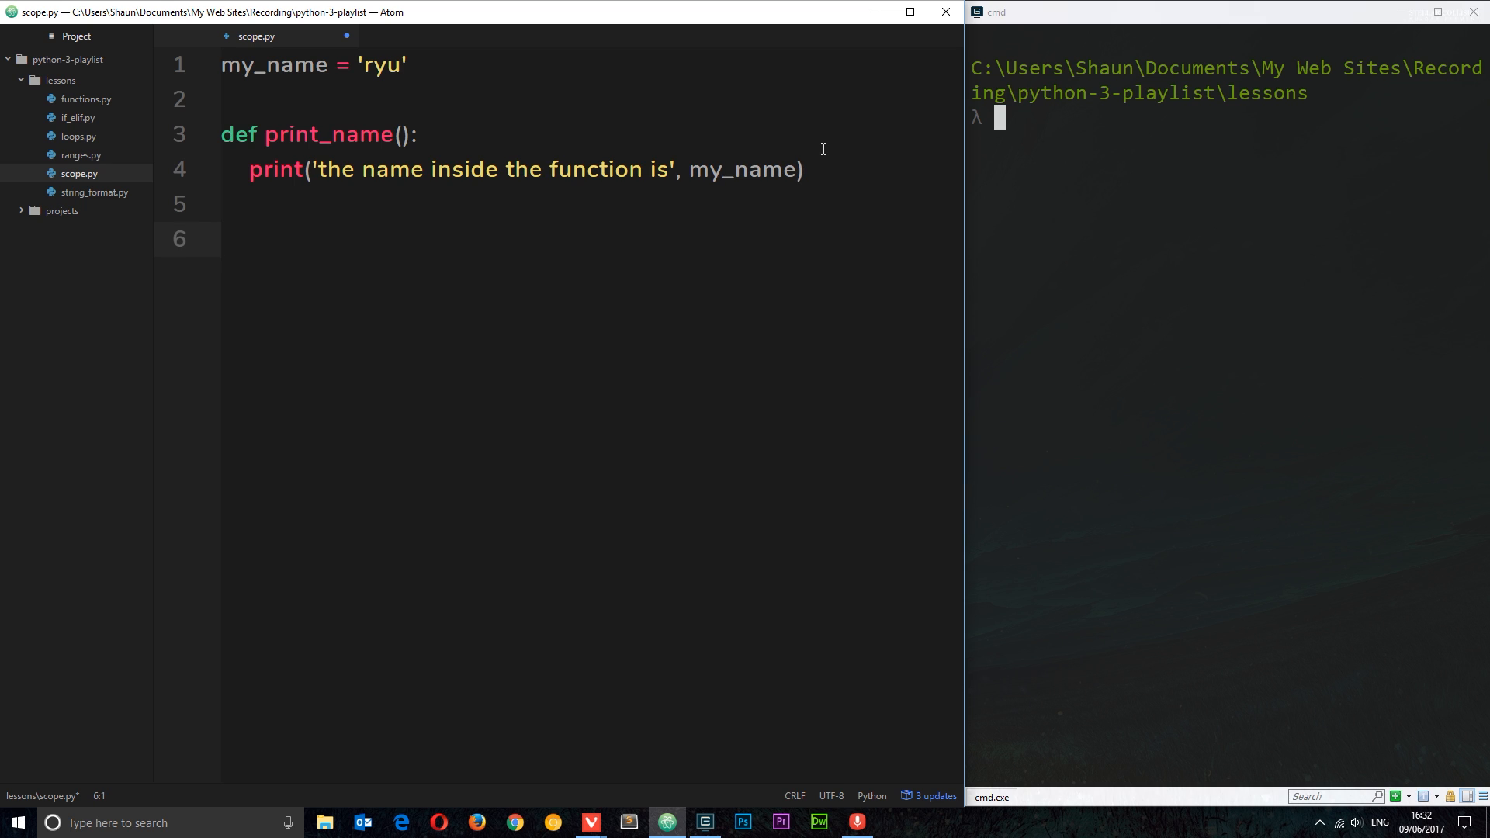
# - Add a top-level print('outside the function the name is', my_name) below the function
pyautogui.click(220, 239)
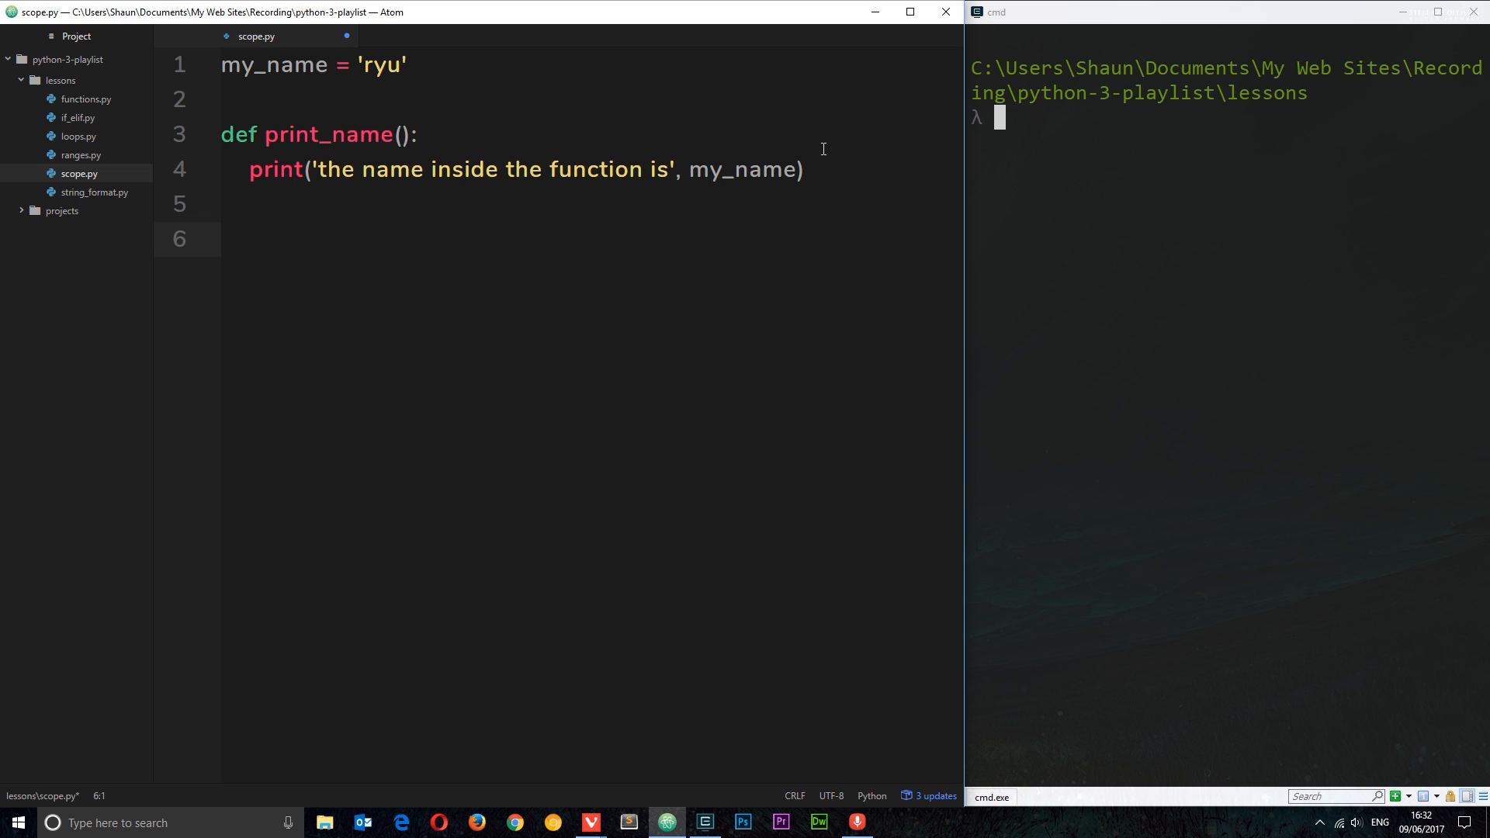
pyautogui.write('print()')
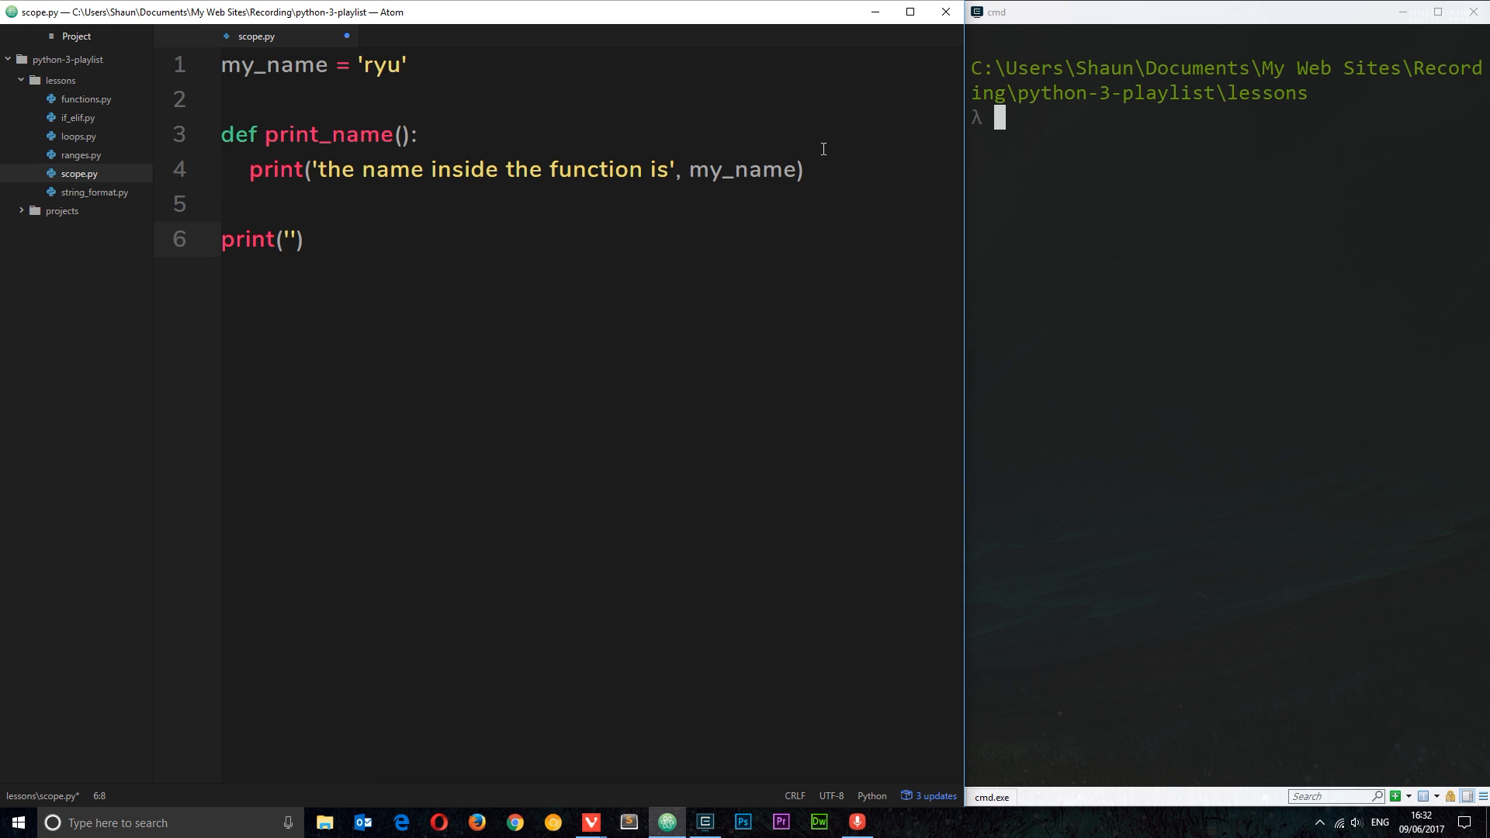
pyautogui.write('outside the function the name is')
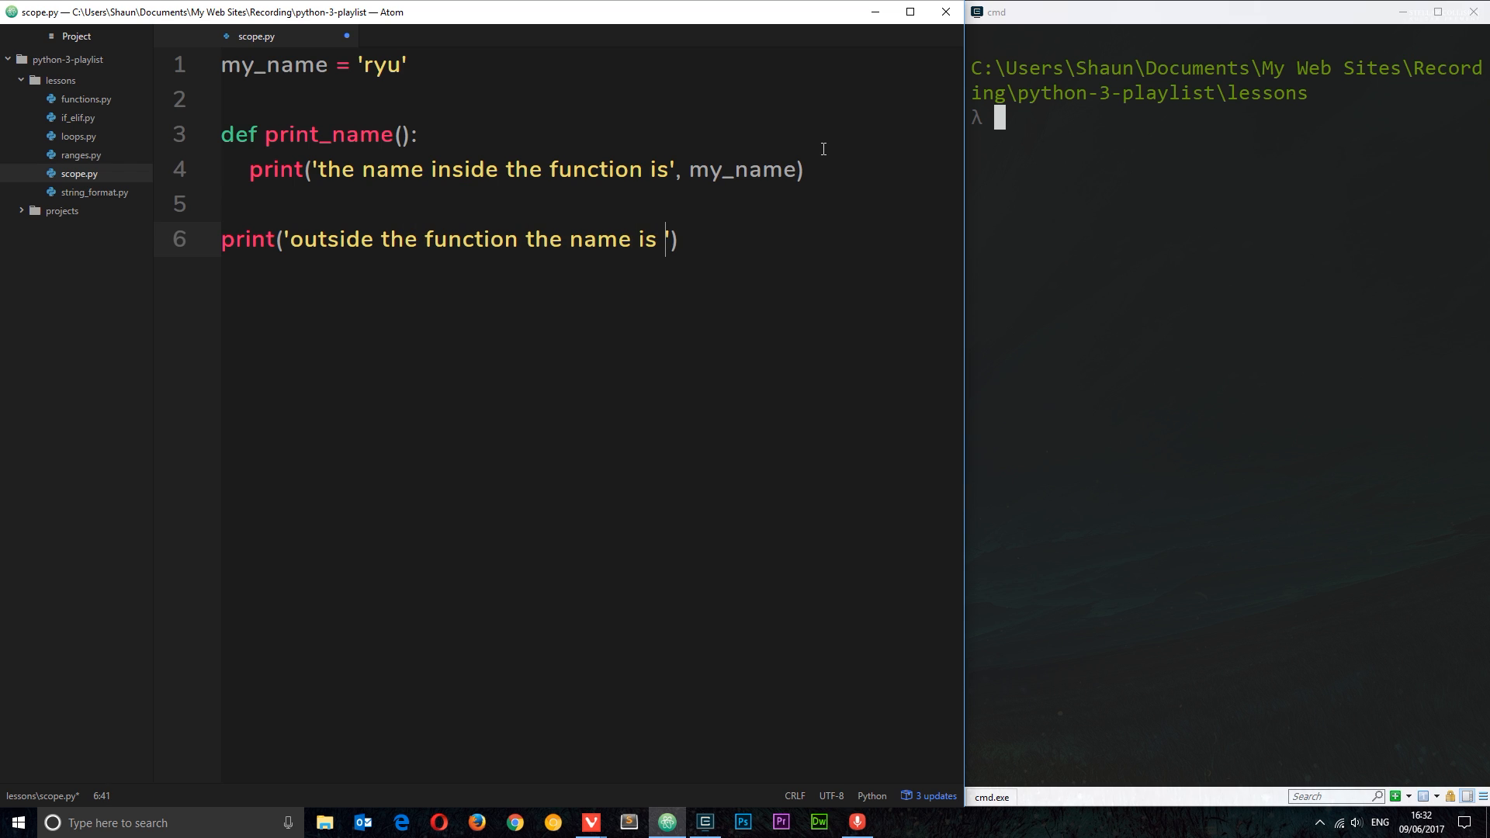
pyautogui.write(',')
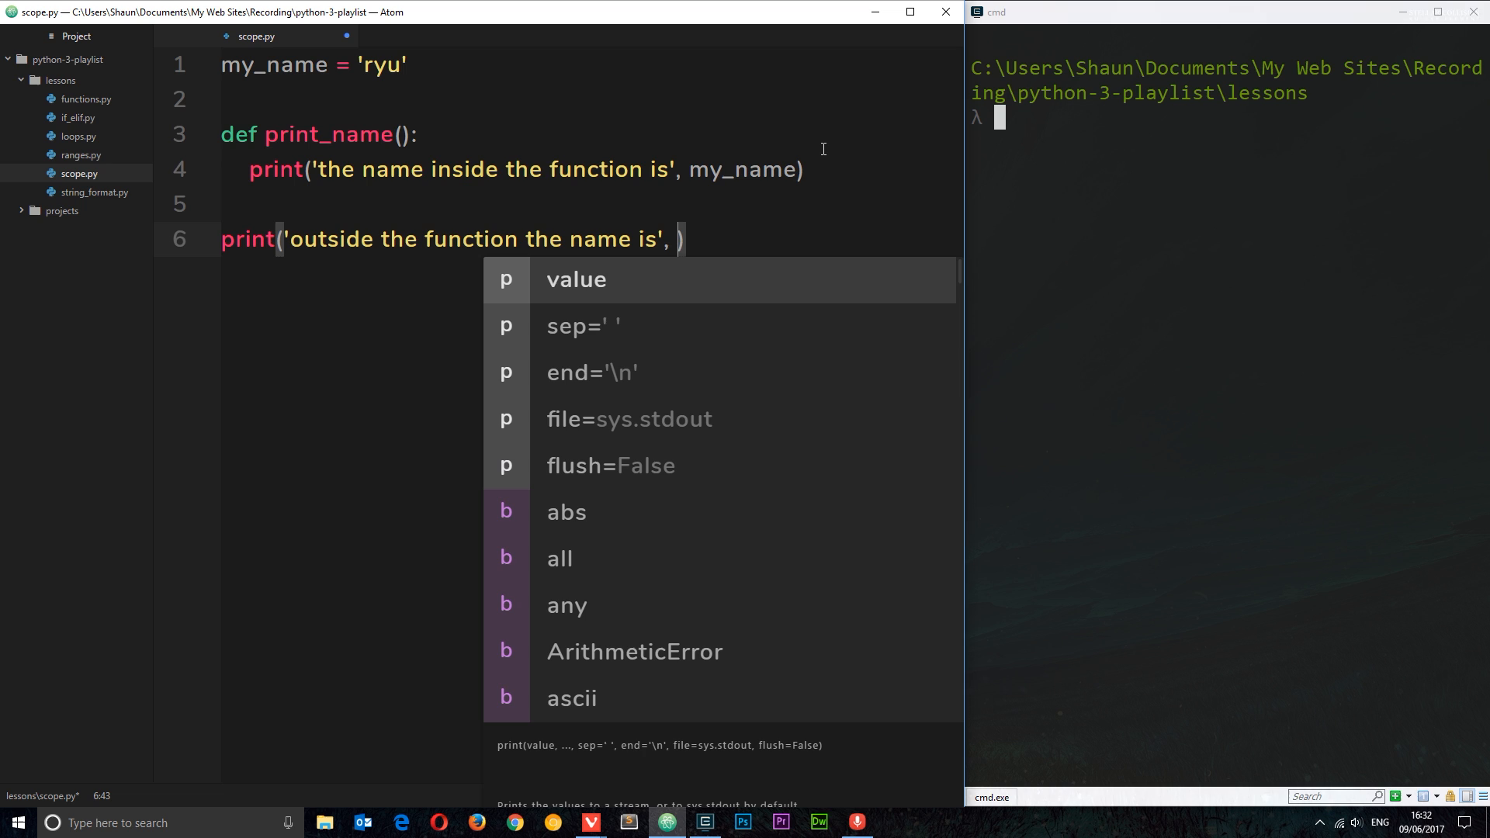
pyautogui.write('my_name')
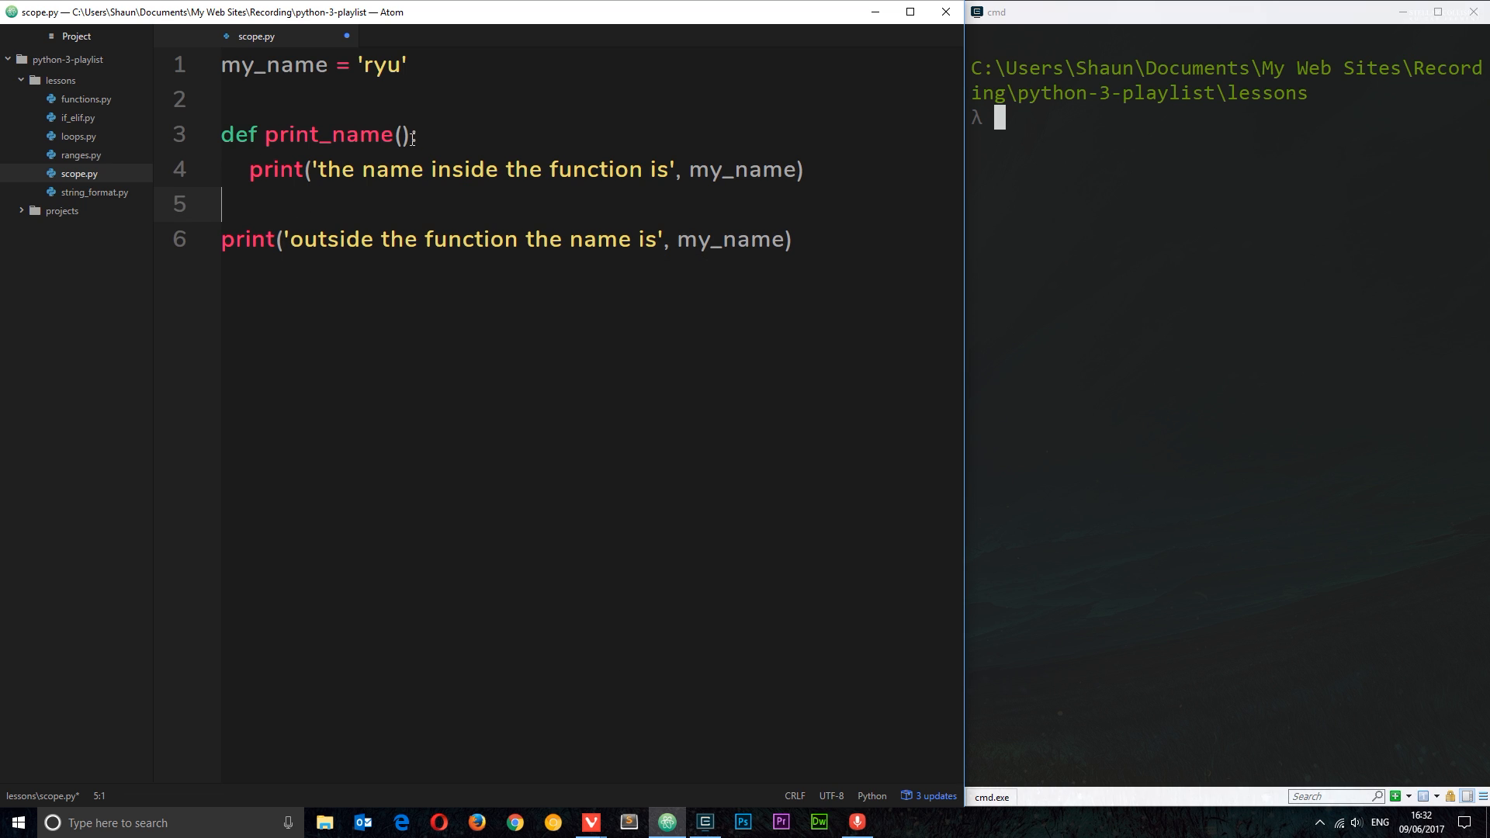
# - Insert a print_name() call above the outside print and ready 'clear' in the command prompt
pyautogui.doubleClick(327, 134)
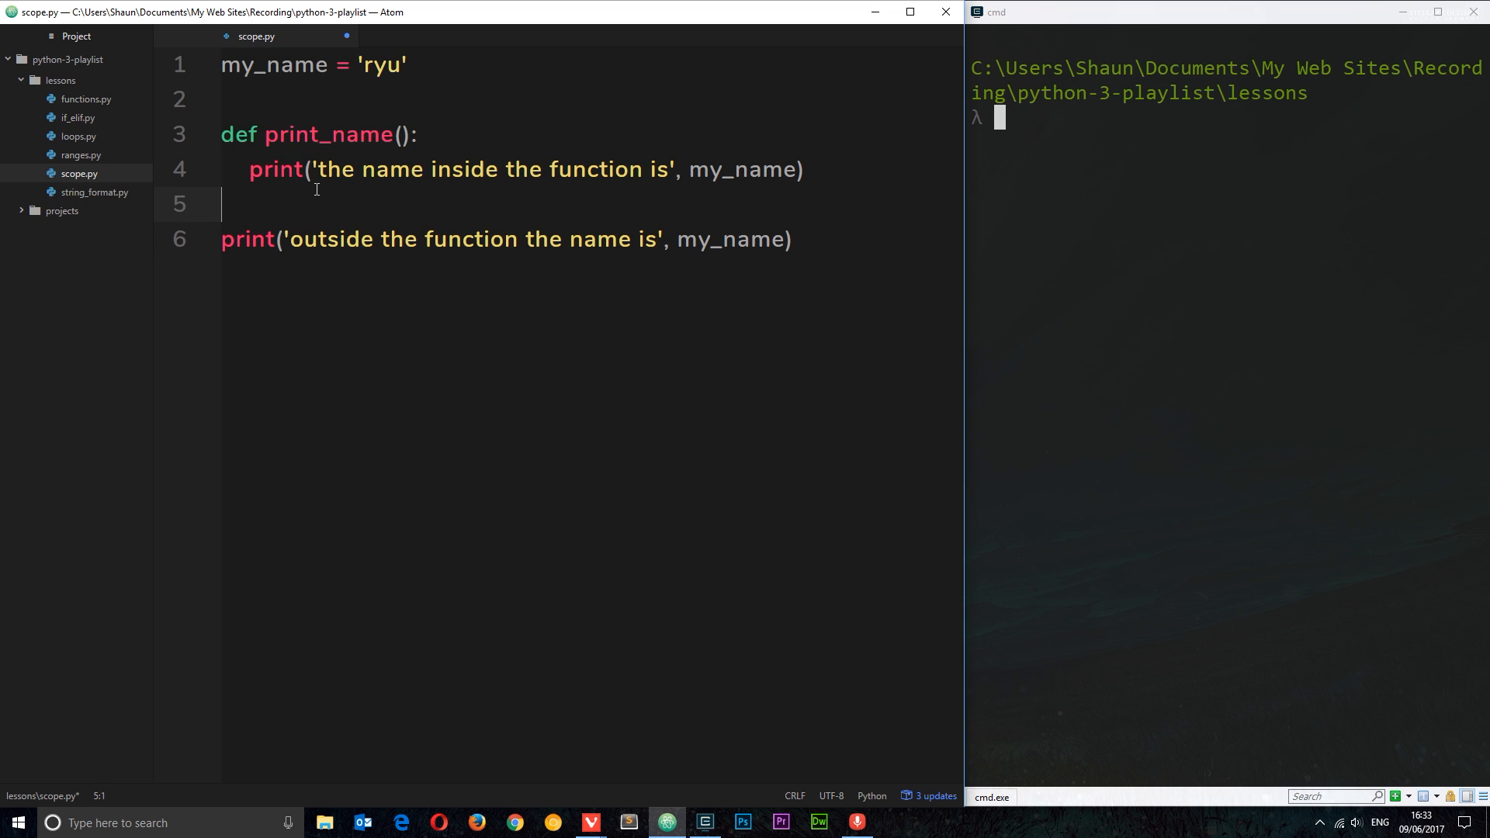
pyautogui.write('print_name()')
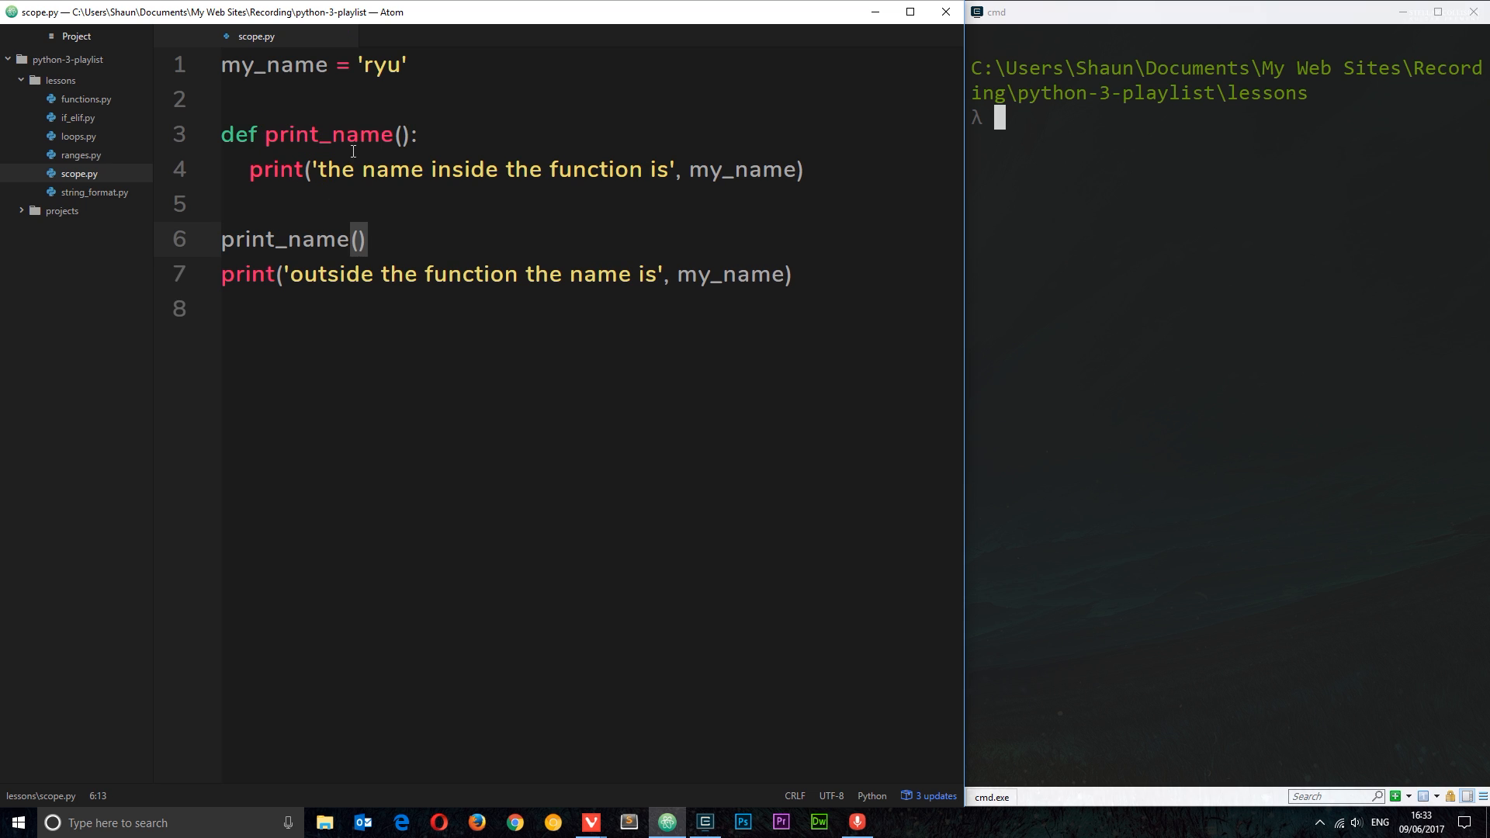
pyautogui.moveTo(306, 169); pyautogui.dragTo(657, 169)
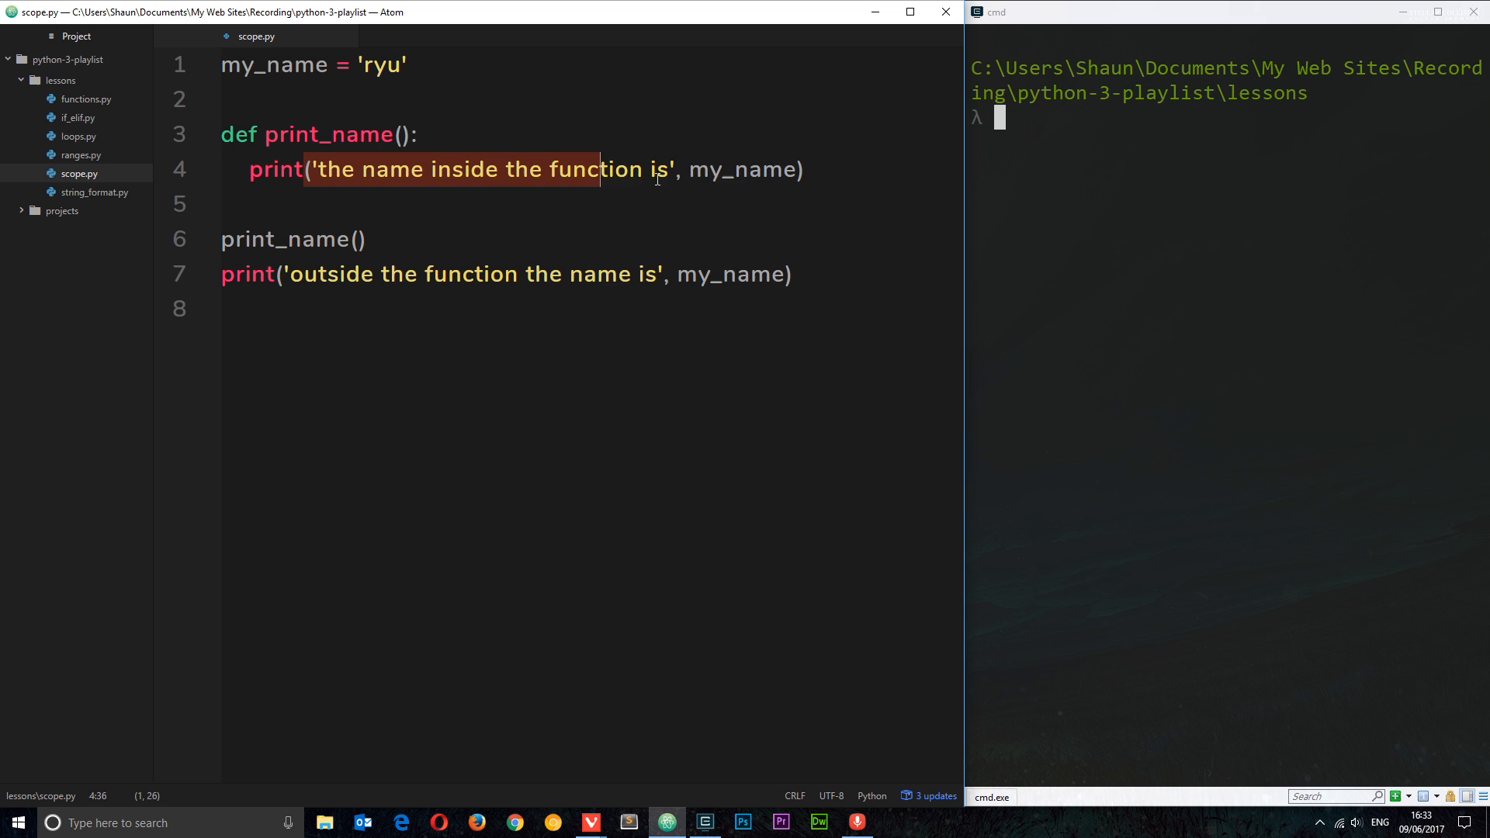
pyautogui.click(793, 273)
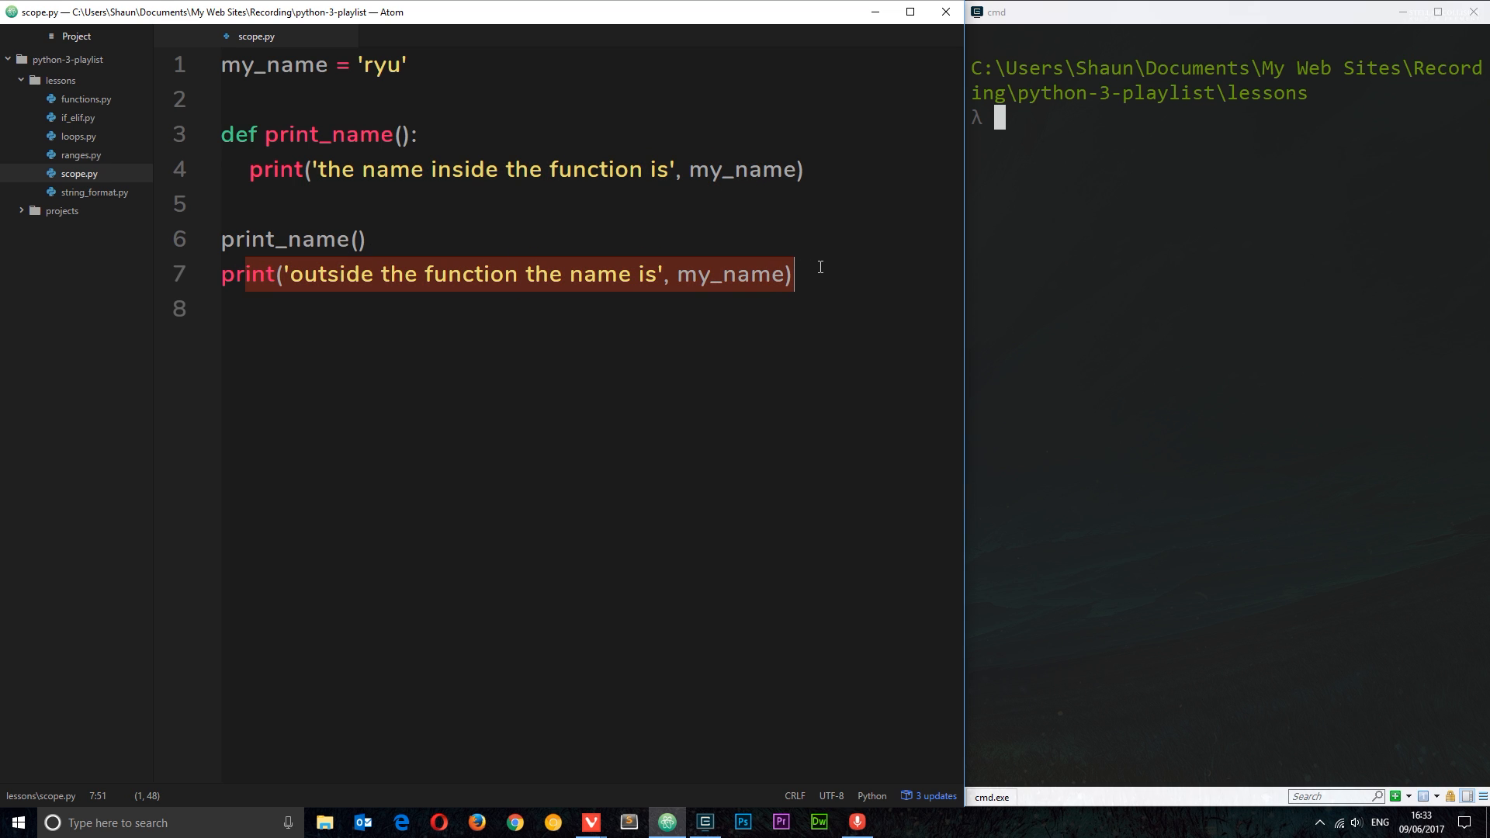
pyautogui.write('clear')
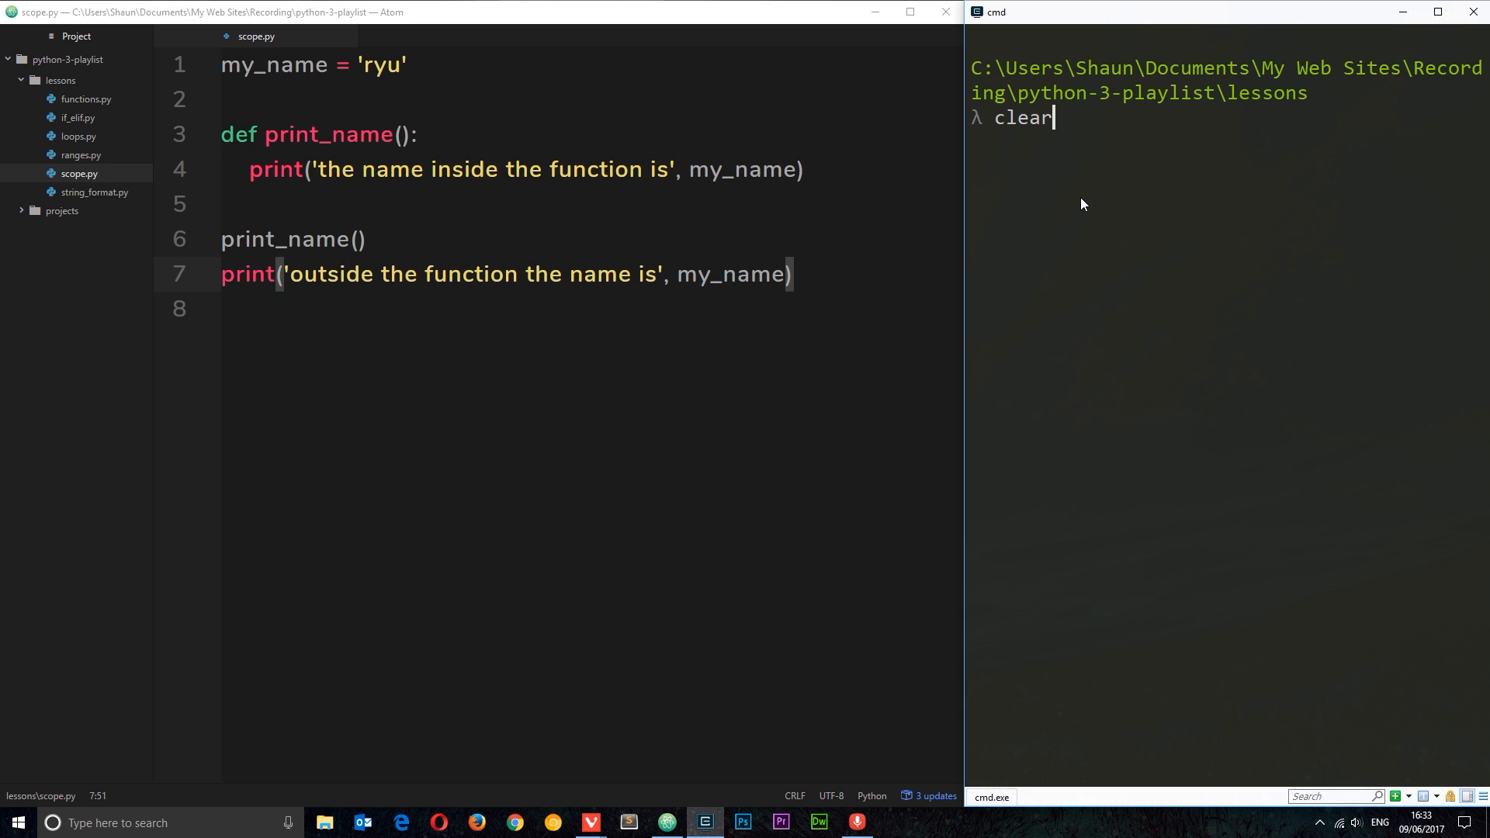
# - Run python scope.py in cmd so both lines print ryu
pyautogui.write('python scope.py')
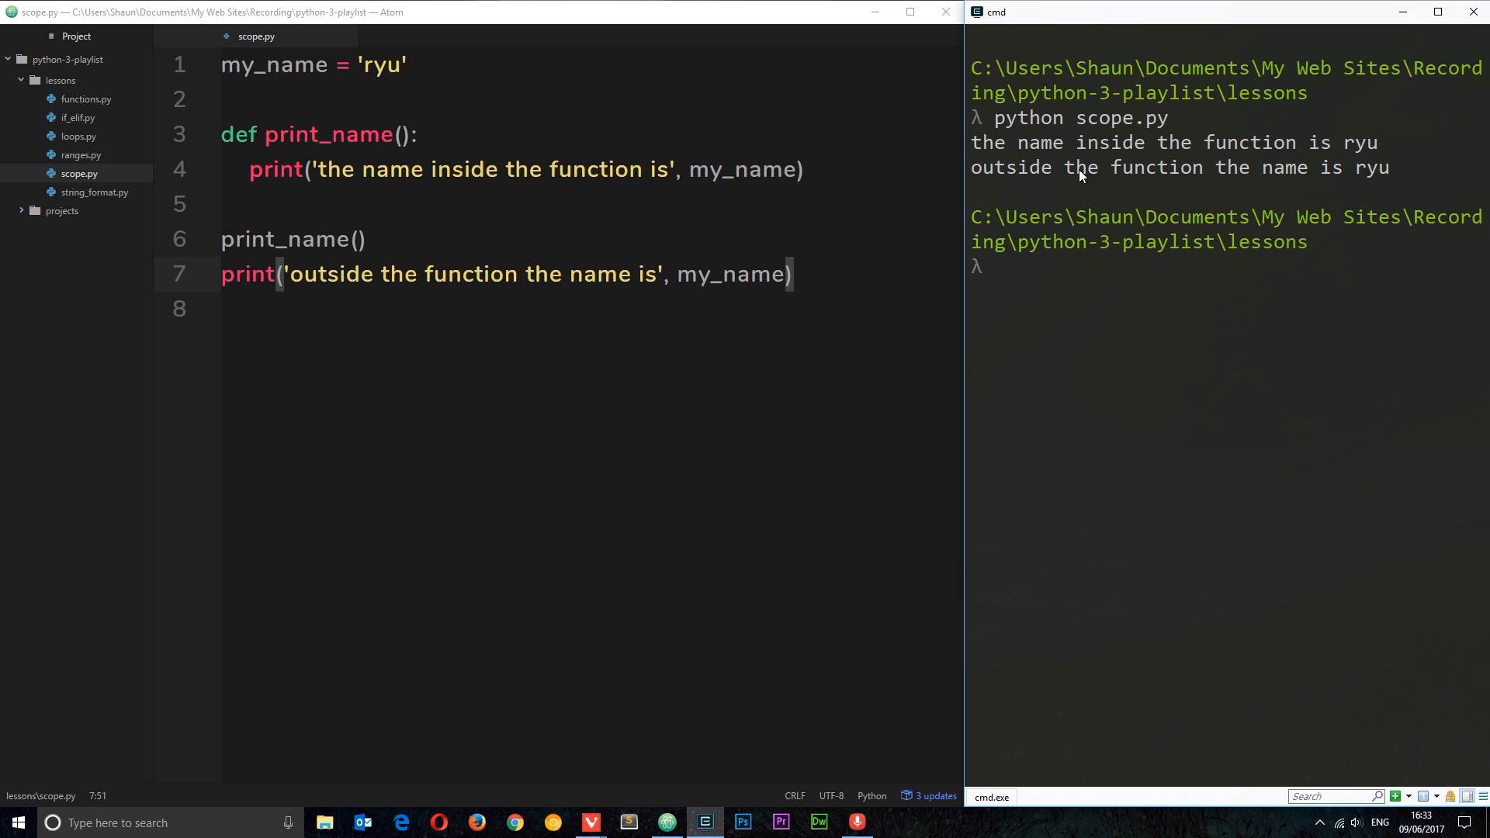
pyautogui.moveTo(1206, 184)
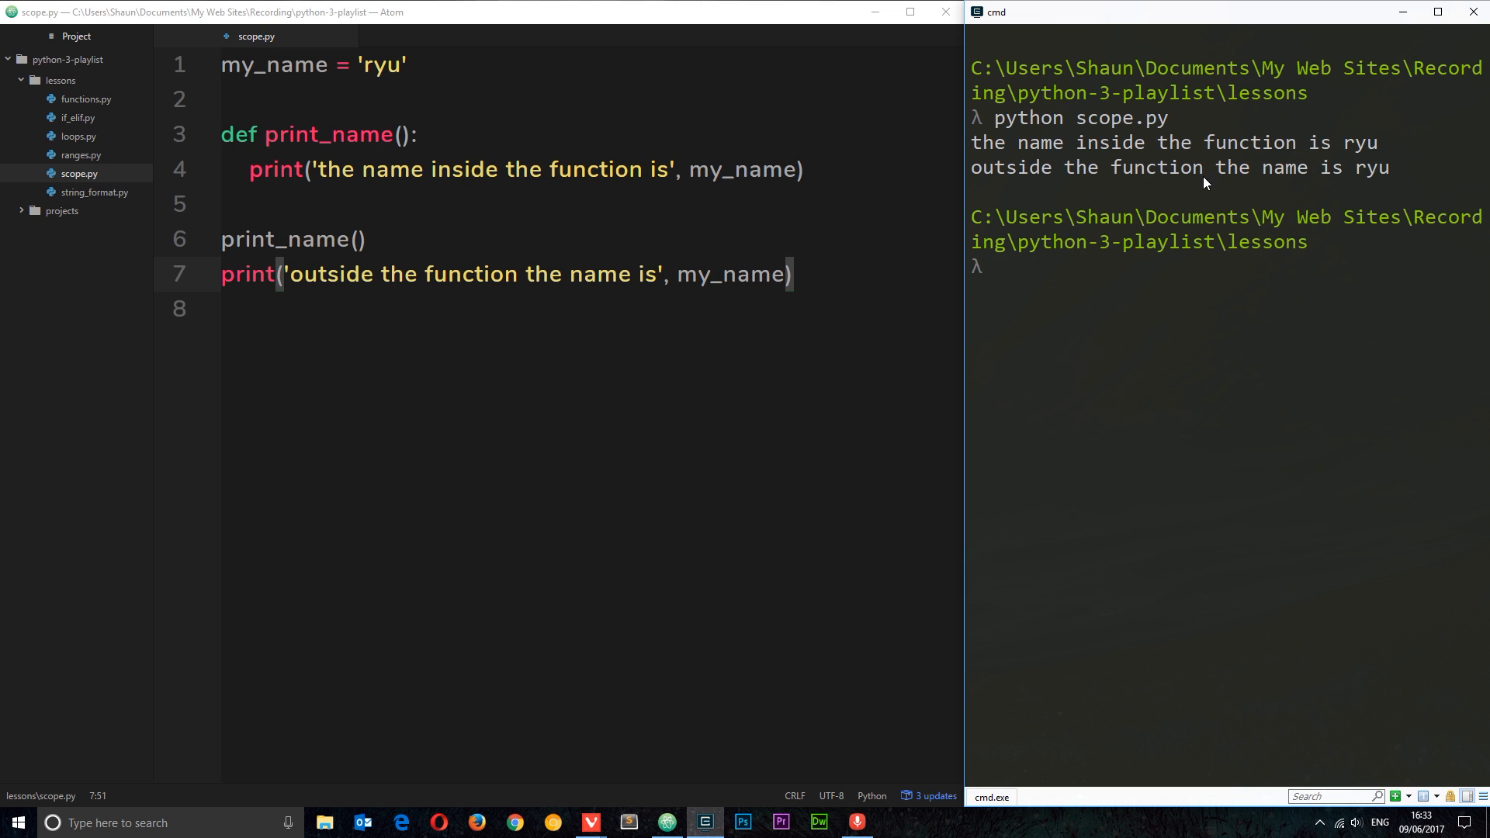
pyautogui.moveTo(1387, 181)
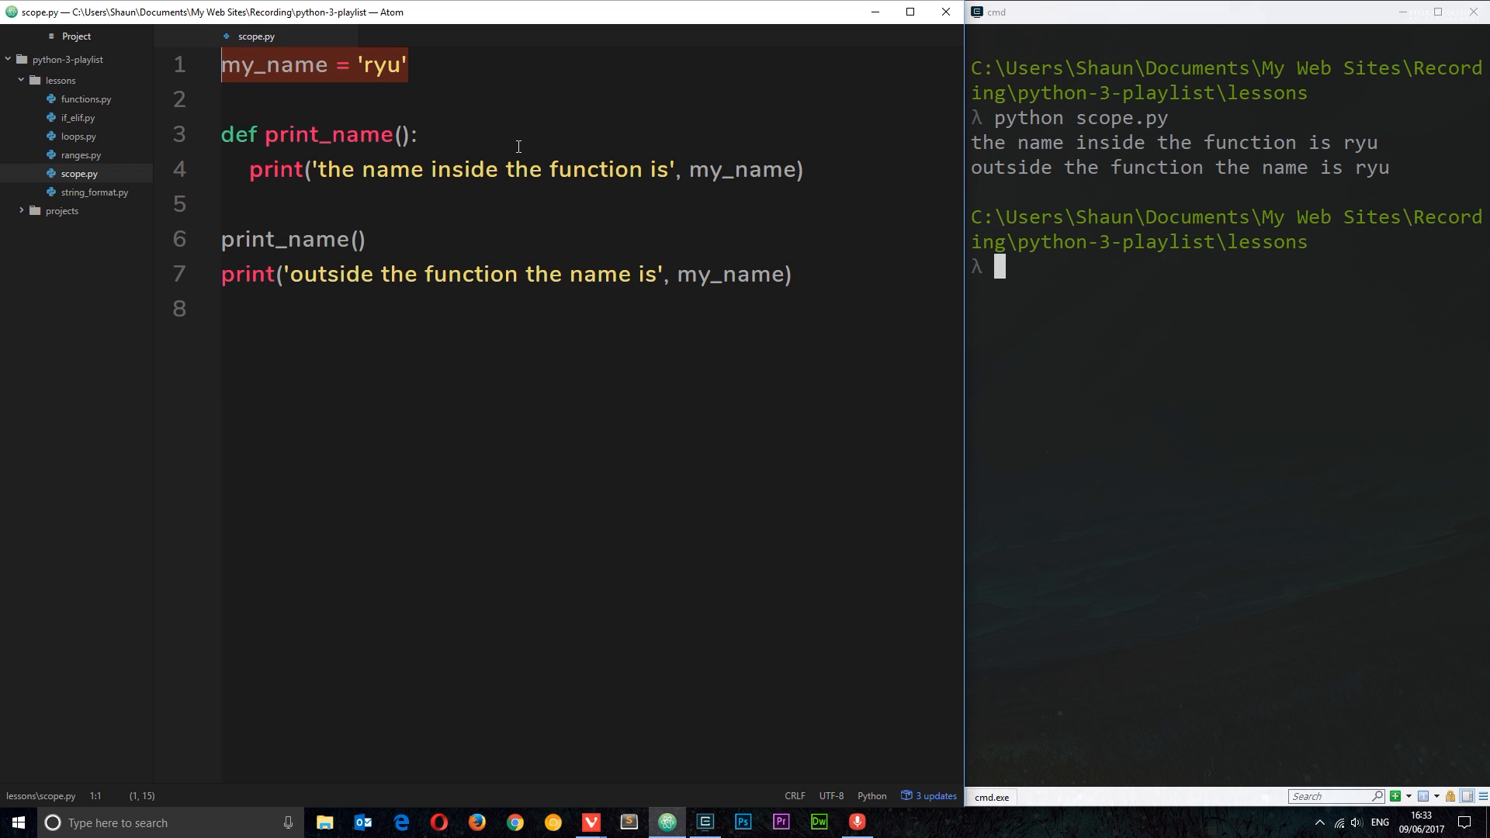
pyautogui.moveTo(369, 154)
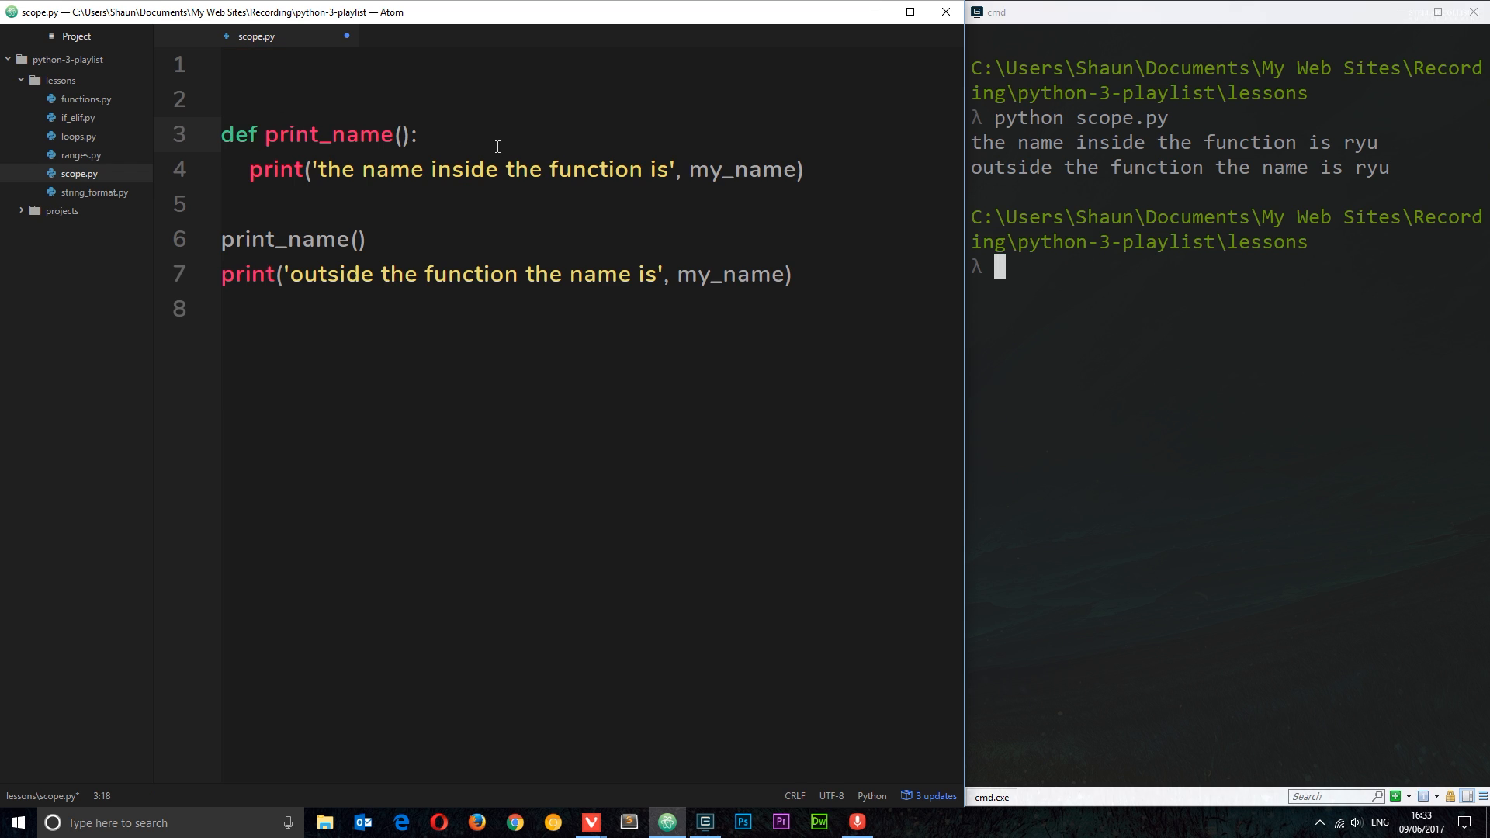
# - Move my_name = 'ryu' inside print_name and rerun, hitting a NameError on the outside print
pyautogui.write("my_name = 'ryu'")
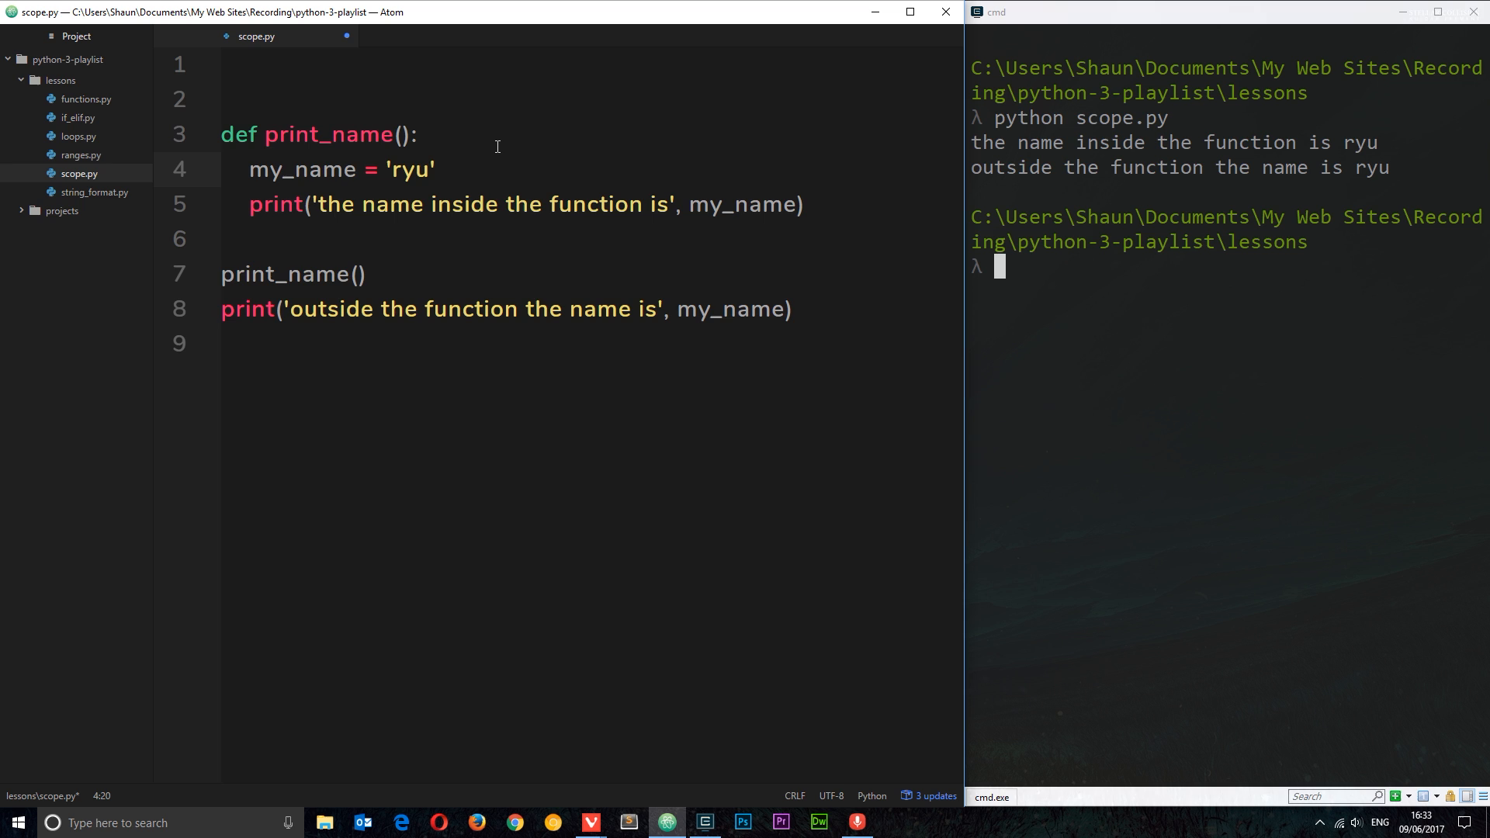
pyautogui.write('python scope.py')
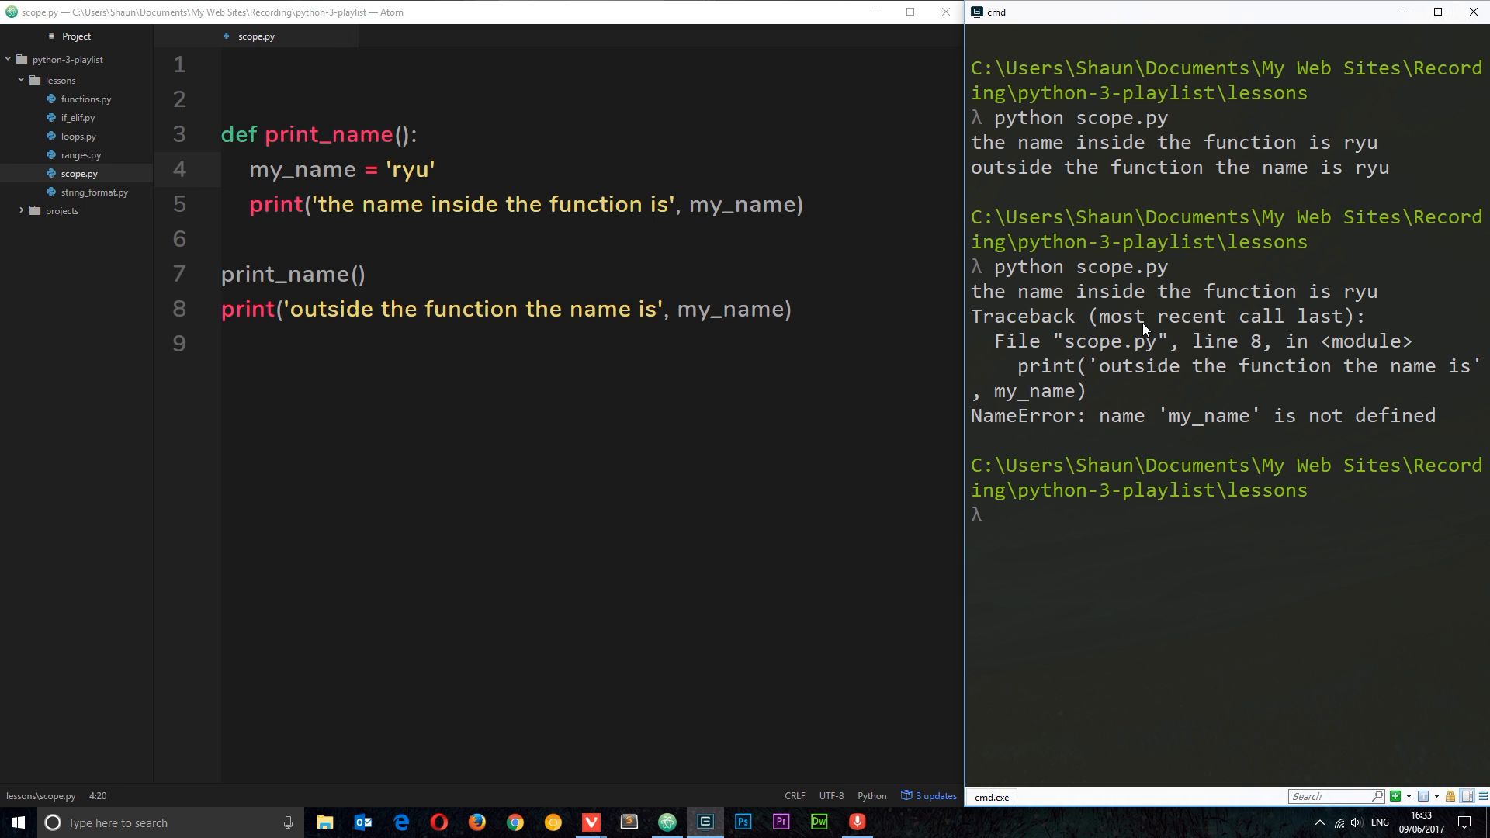
pyautogui.moveTo(1236, 424)
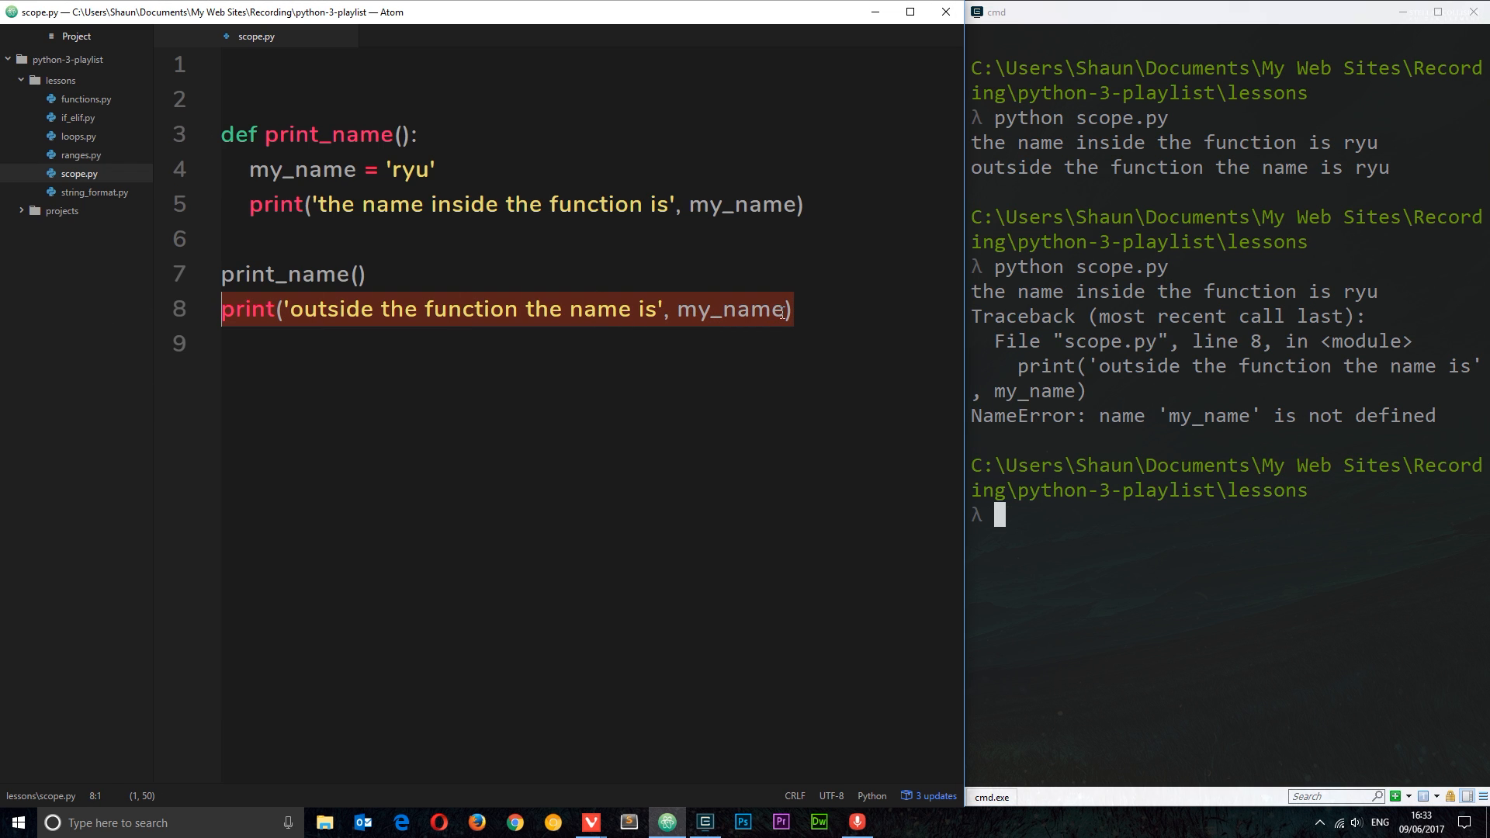
pyautogui.doubleClick(732, 309)
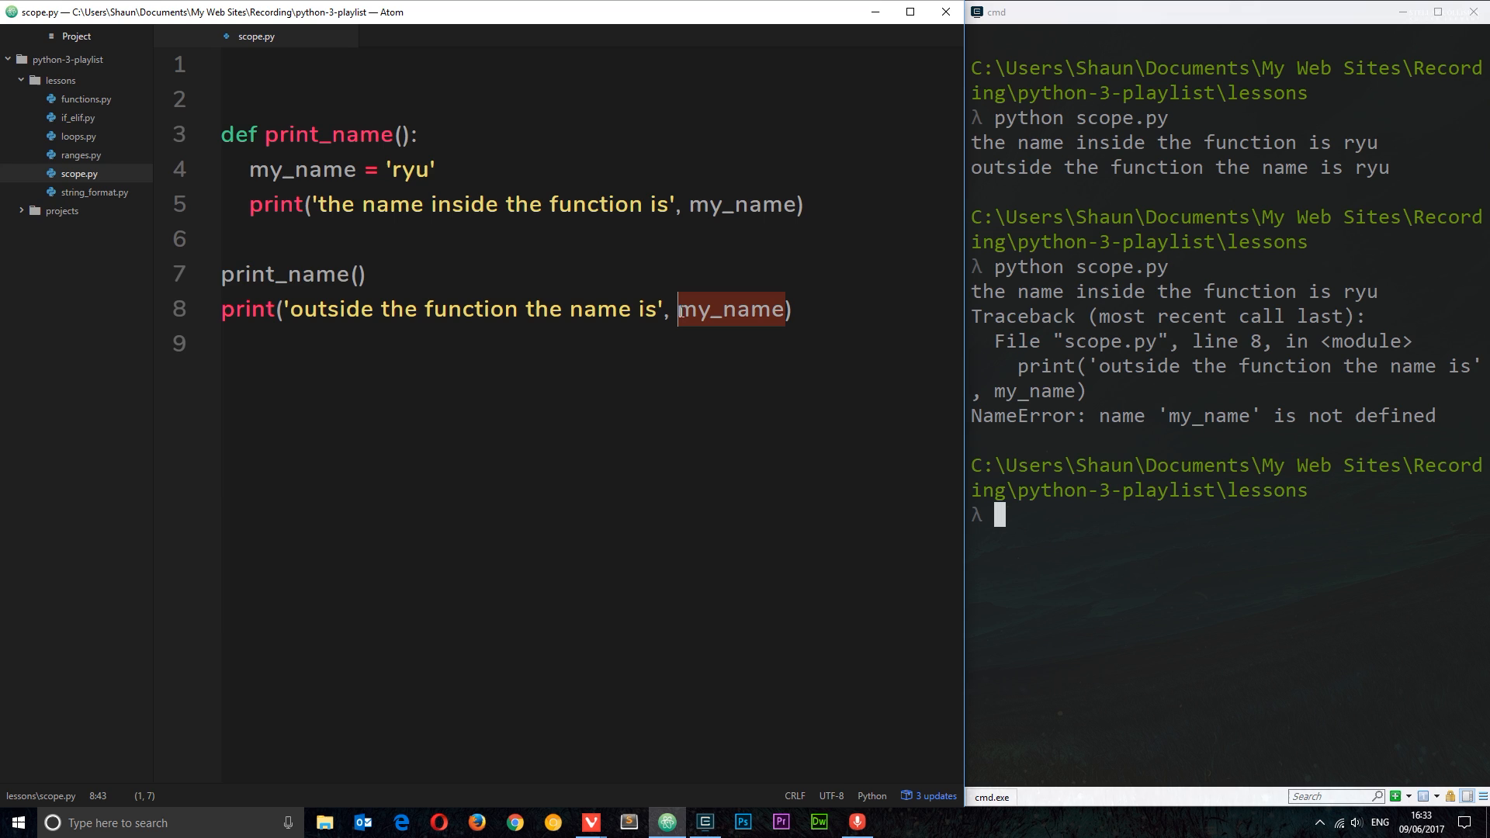
pyautogui.moveTo(444, 177)
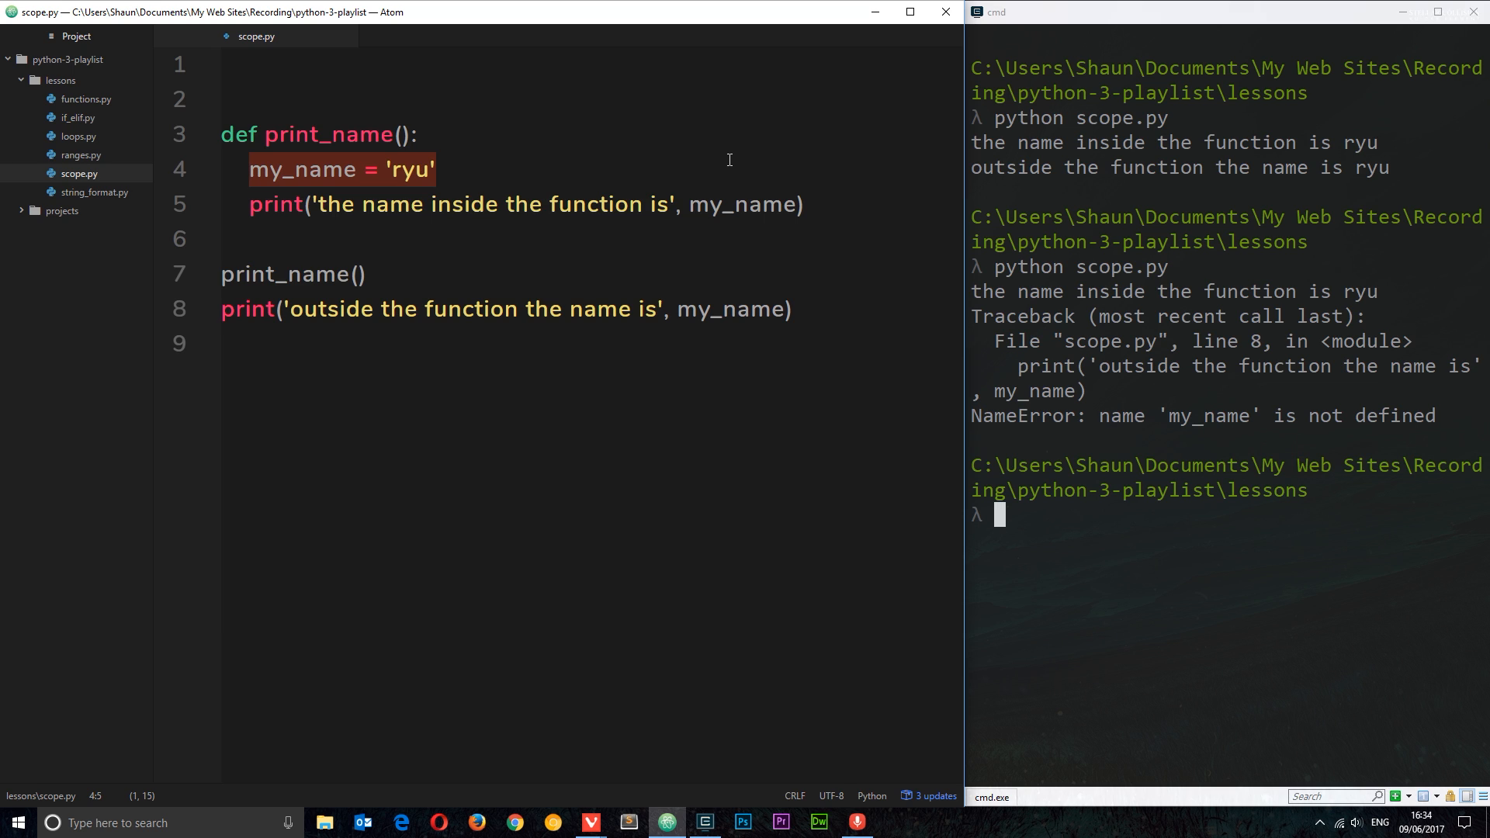
pyautogui.moveTo(724, 297)
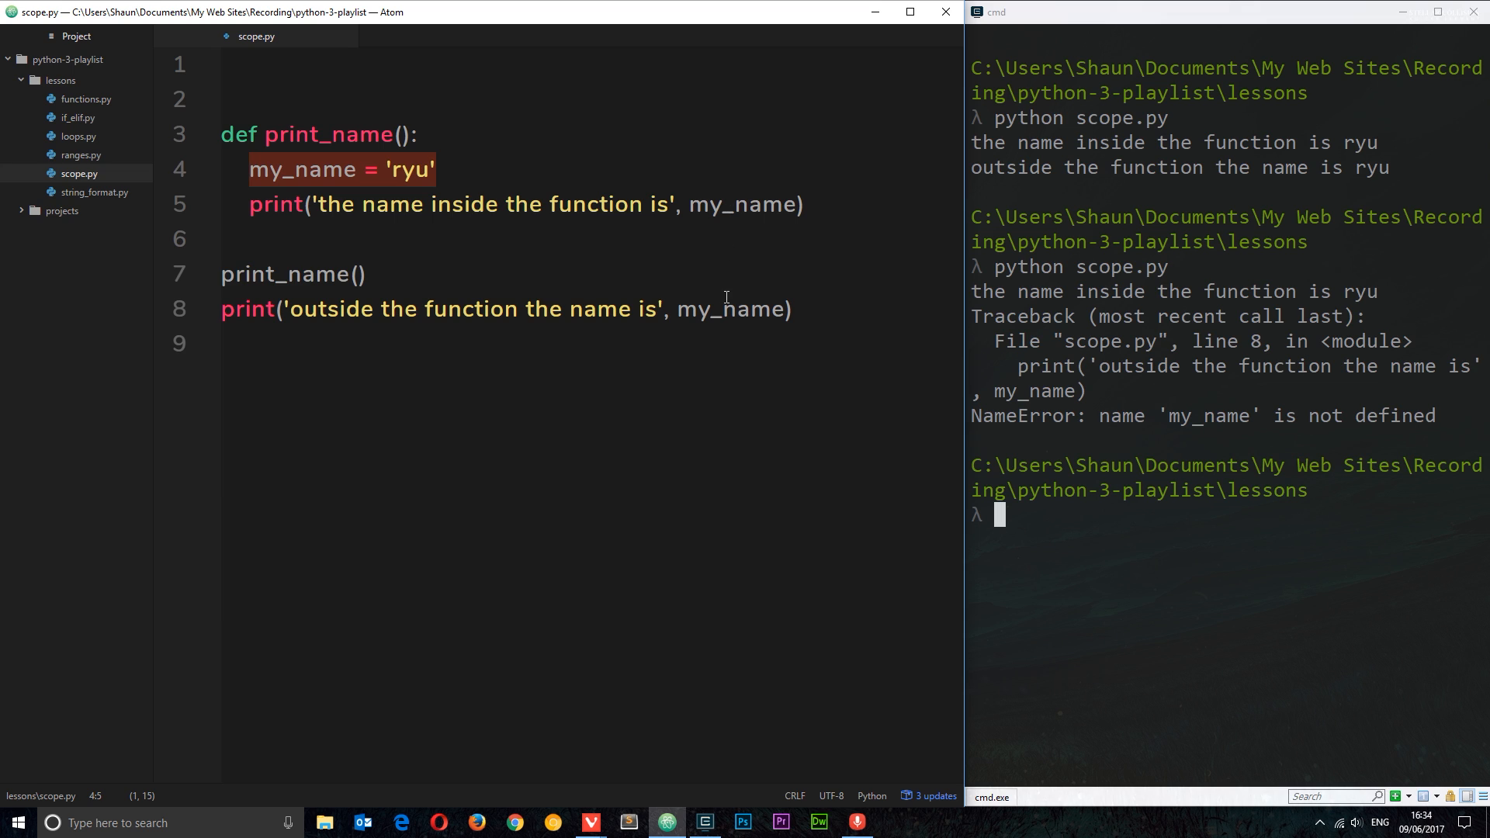
pyautogui.click(726, 309)
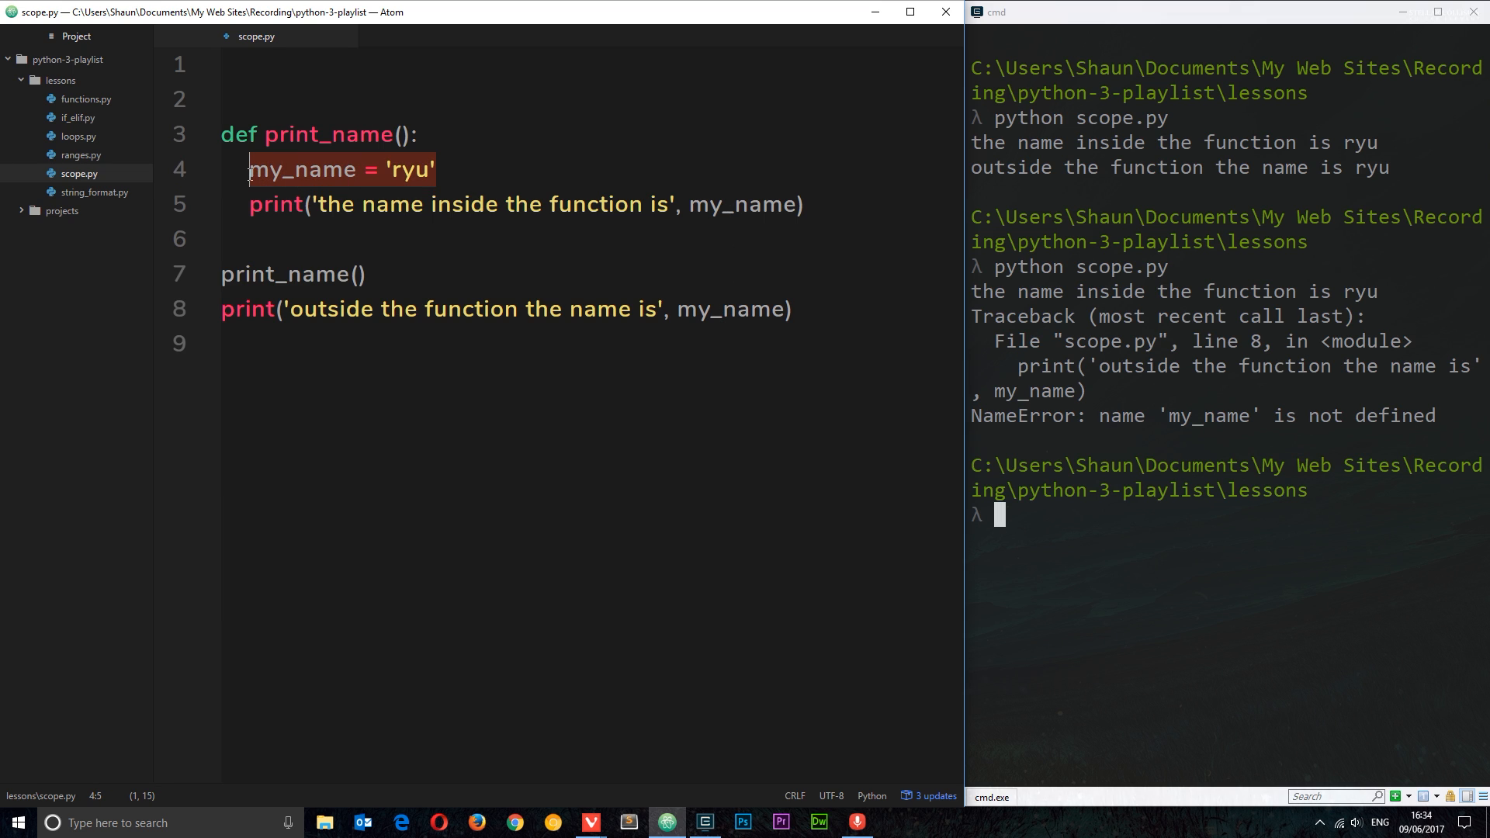
# - Restore global my_name = 'ryu', assign my_name = 'yoshi' inside print_name, and head to cmd to rerun
pyautogui.press('Delete')
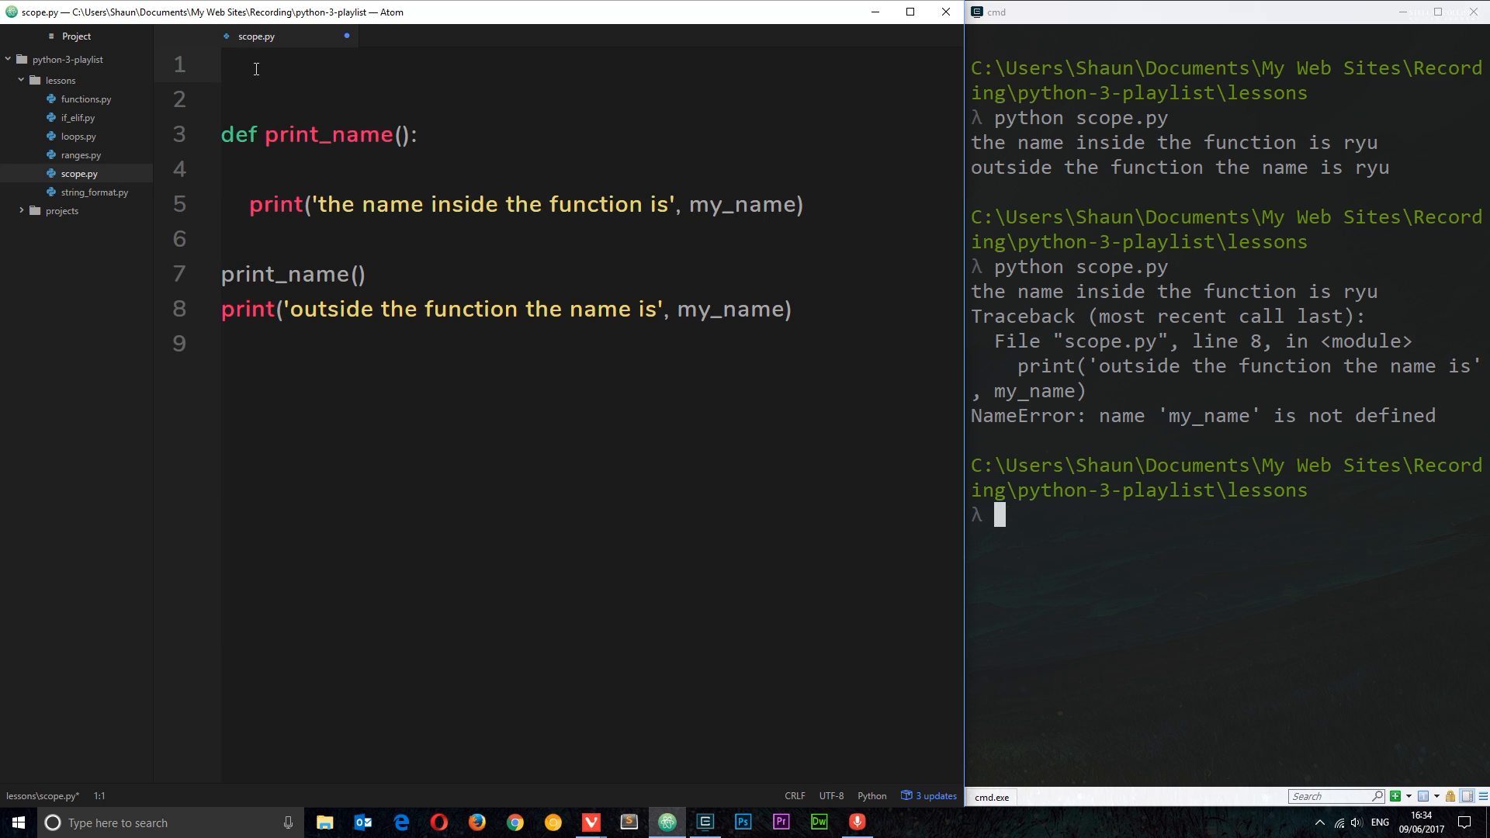
pyautogui.write("my_name = 'ryu'")
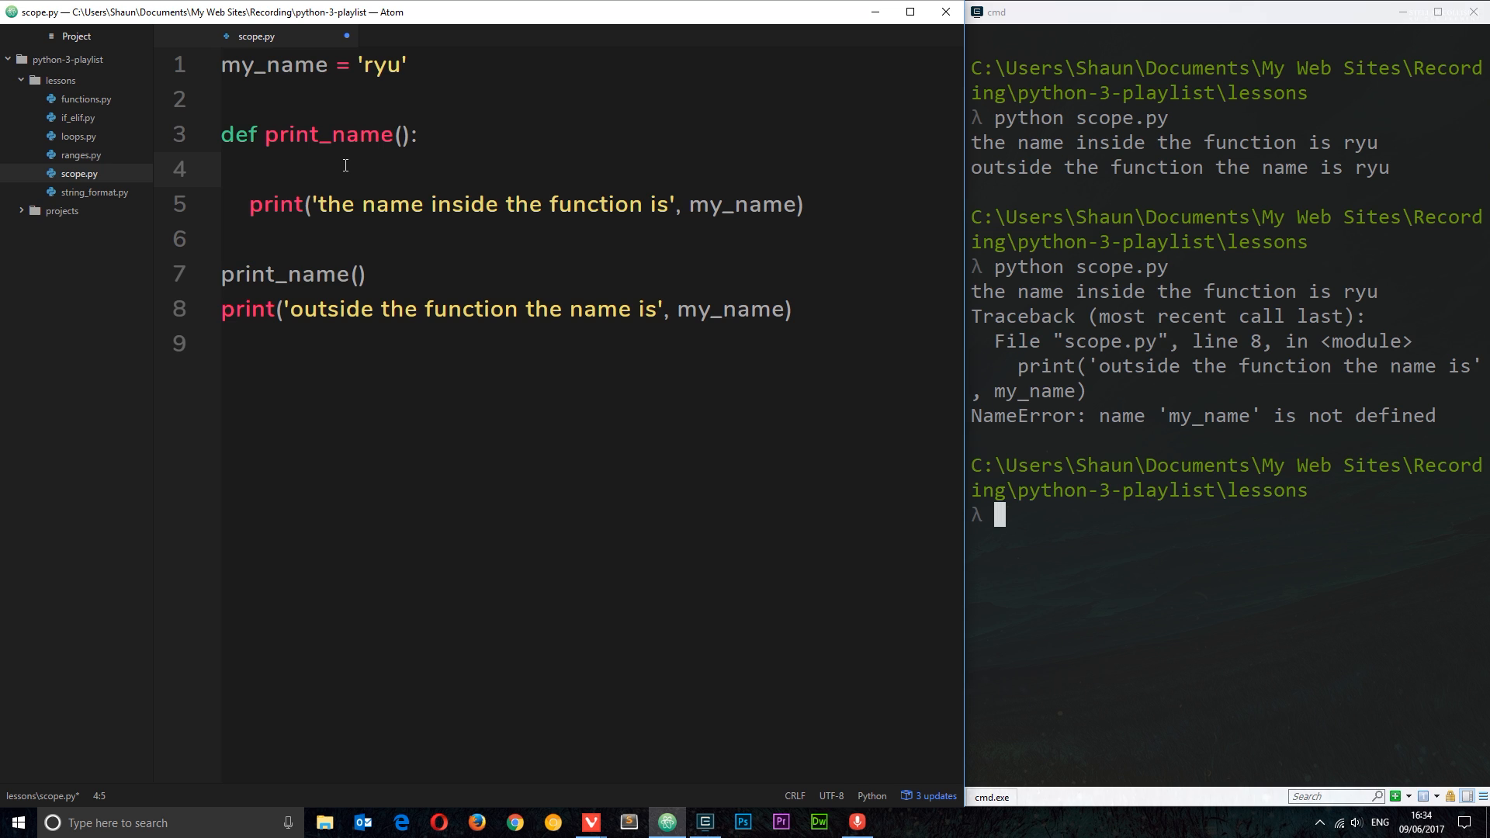
pyautogui.write("my_name = '")
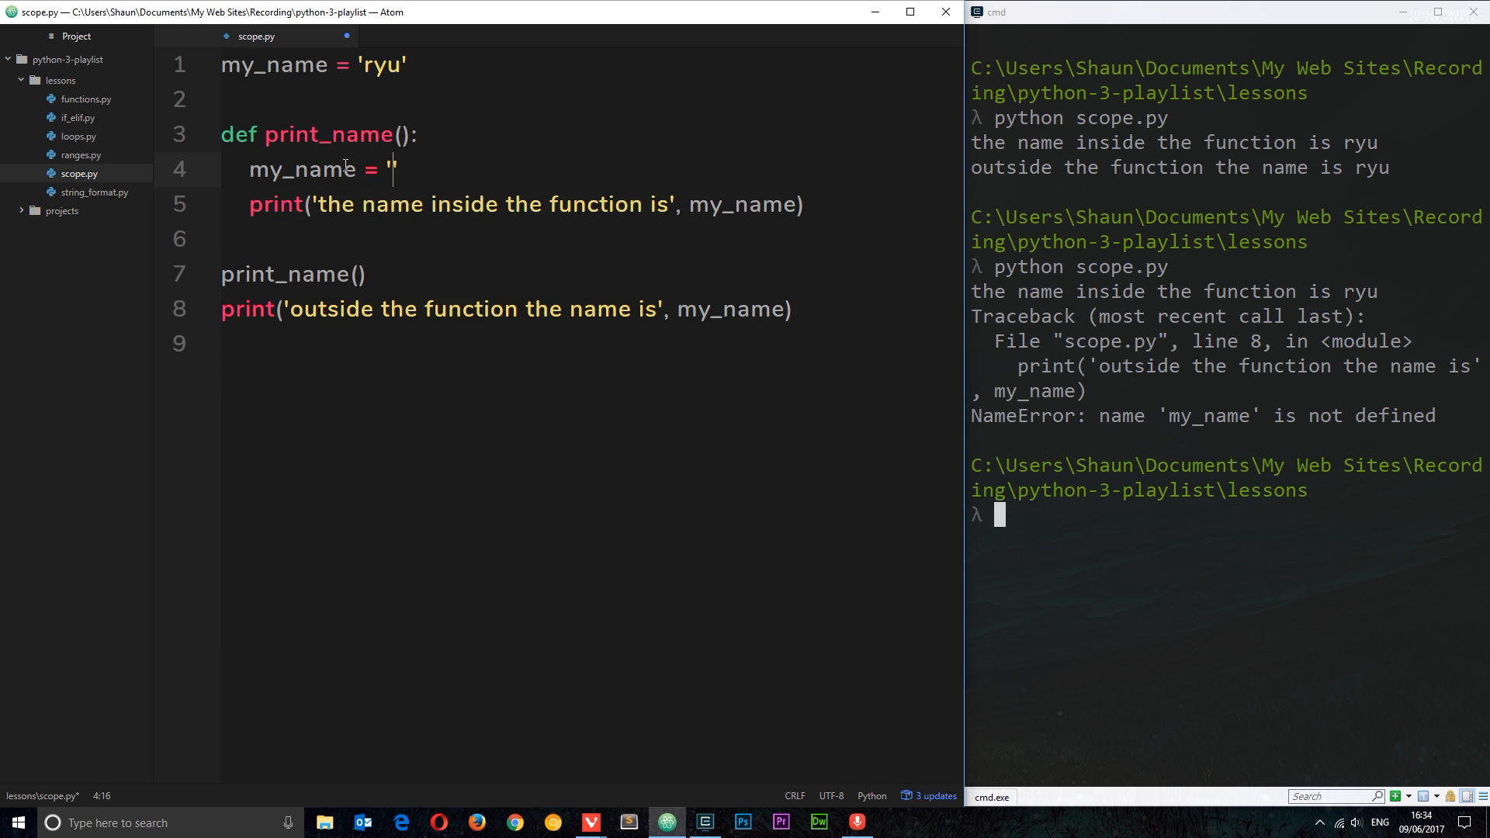
pyautogui.write('yoshi')
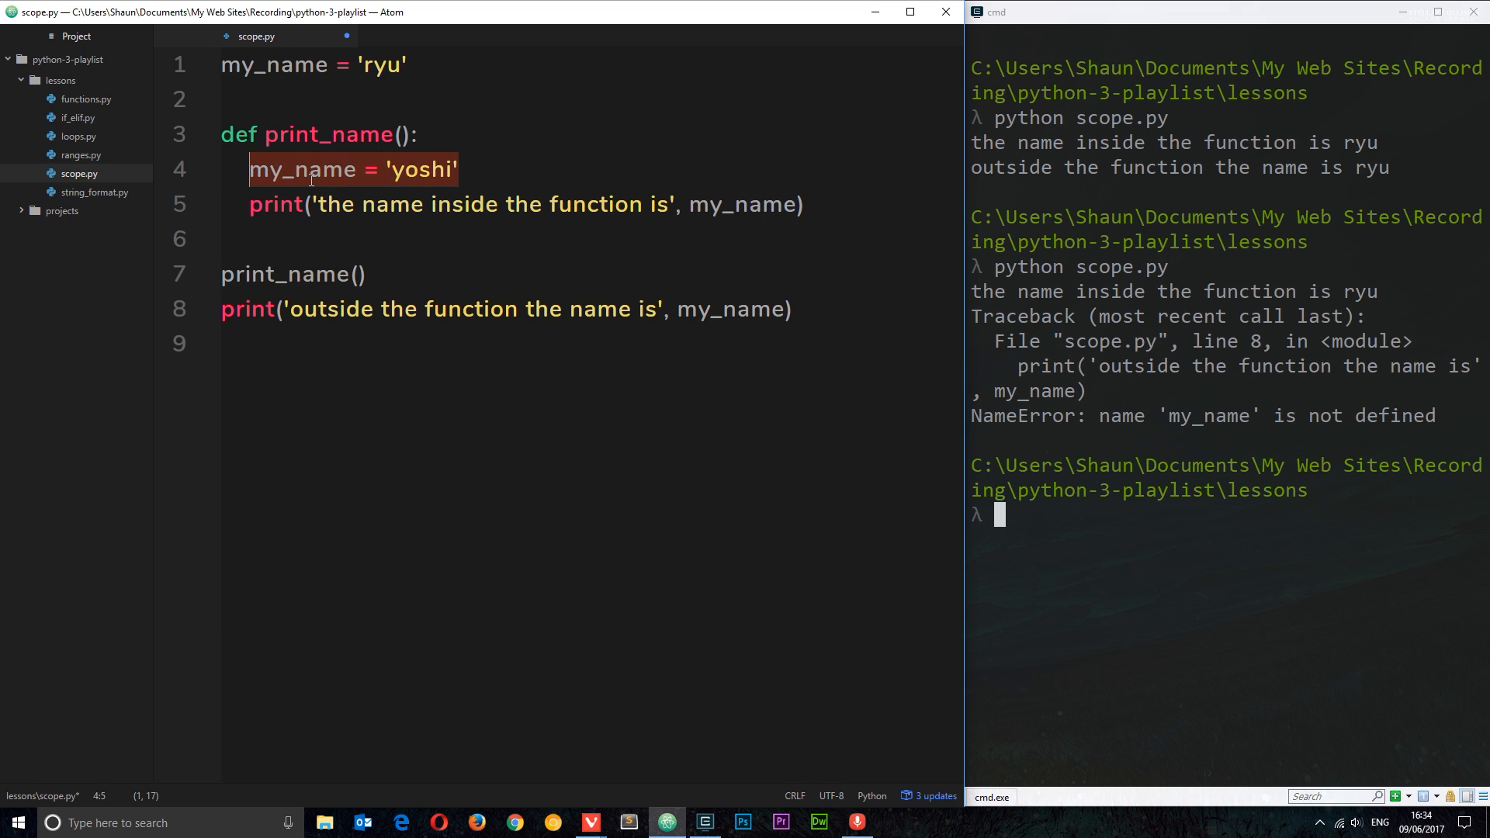
pyautogui.click(313, 65)
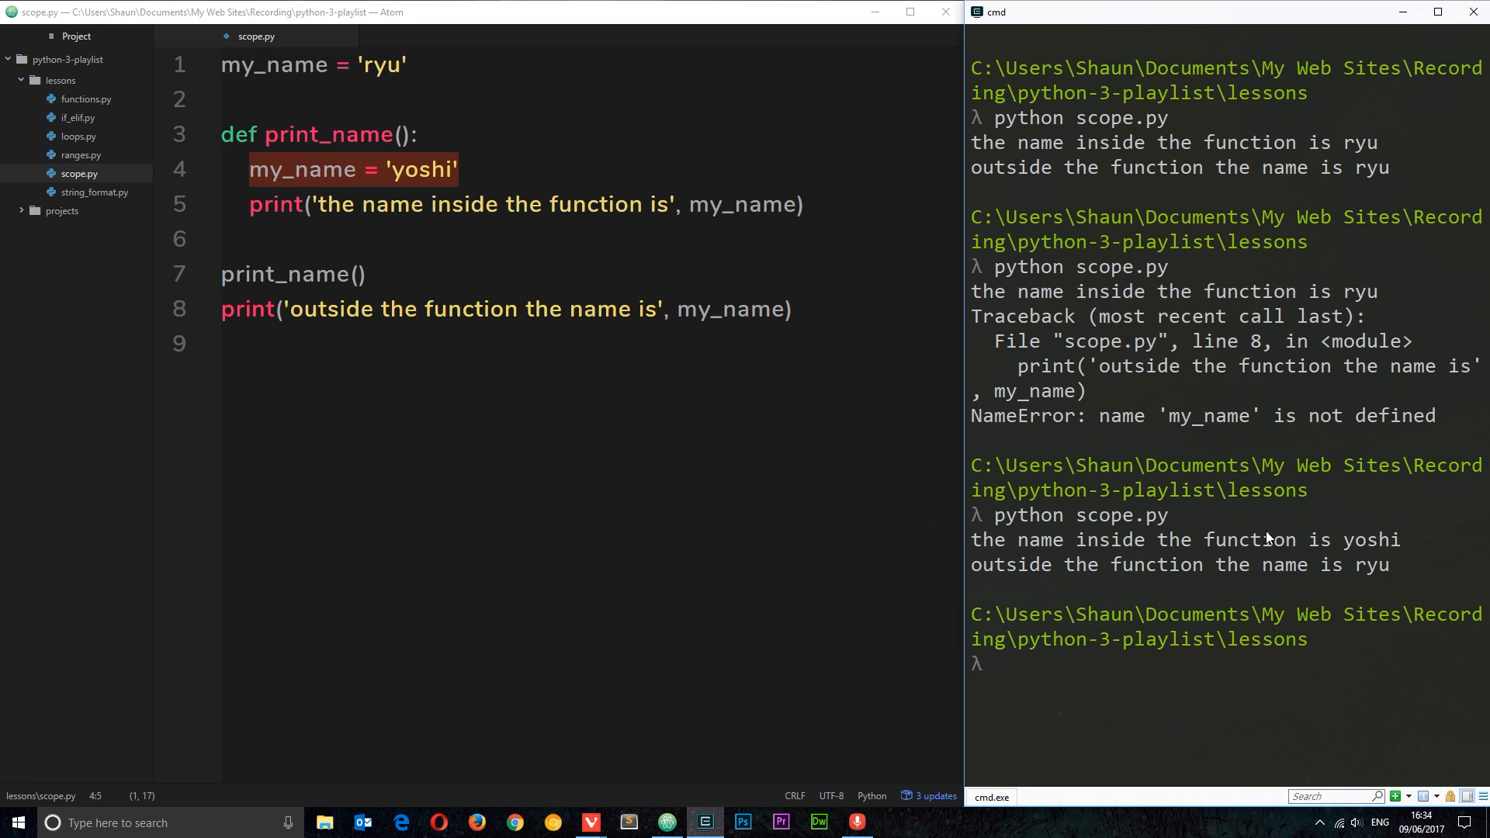
pyautogui.moveTo(1377, 547)
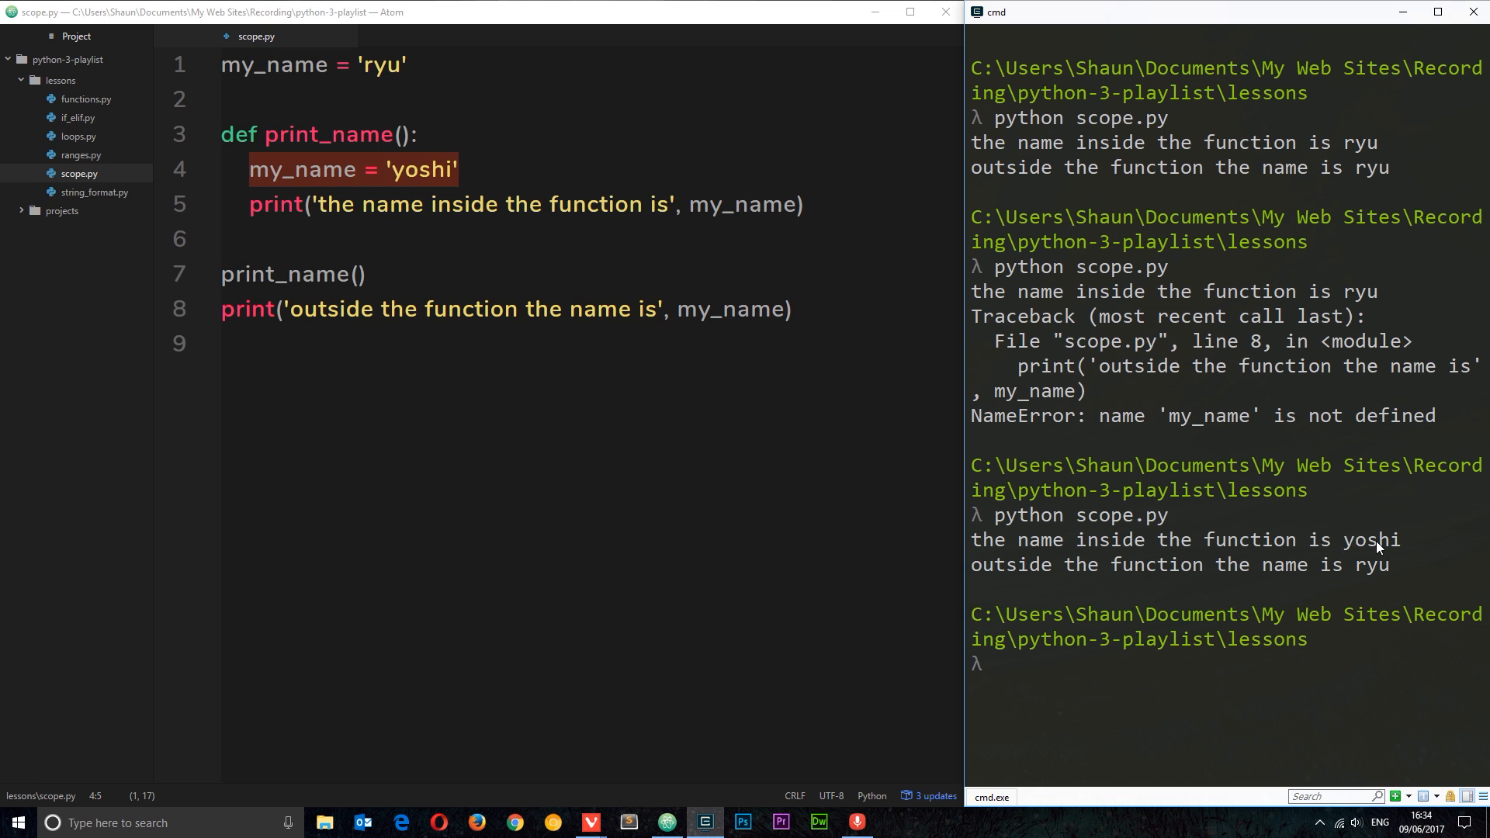
pyautogui.moveTo(1373, 572)
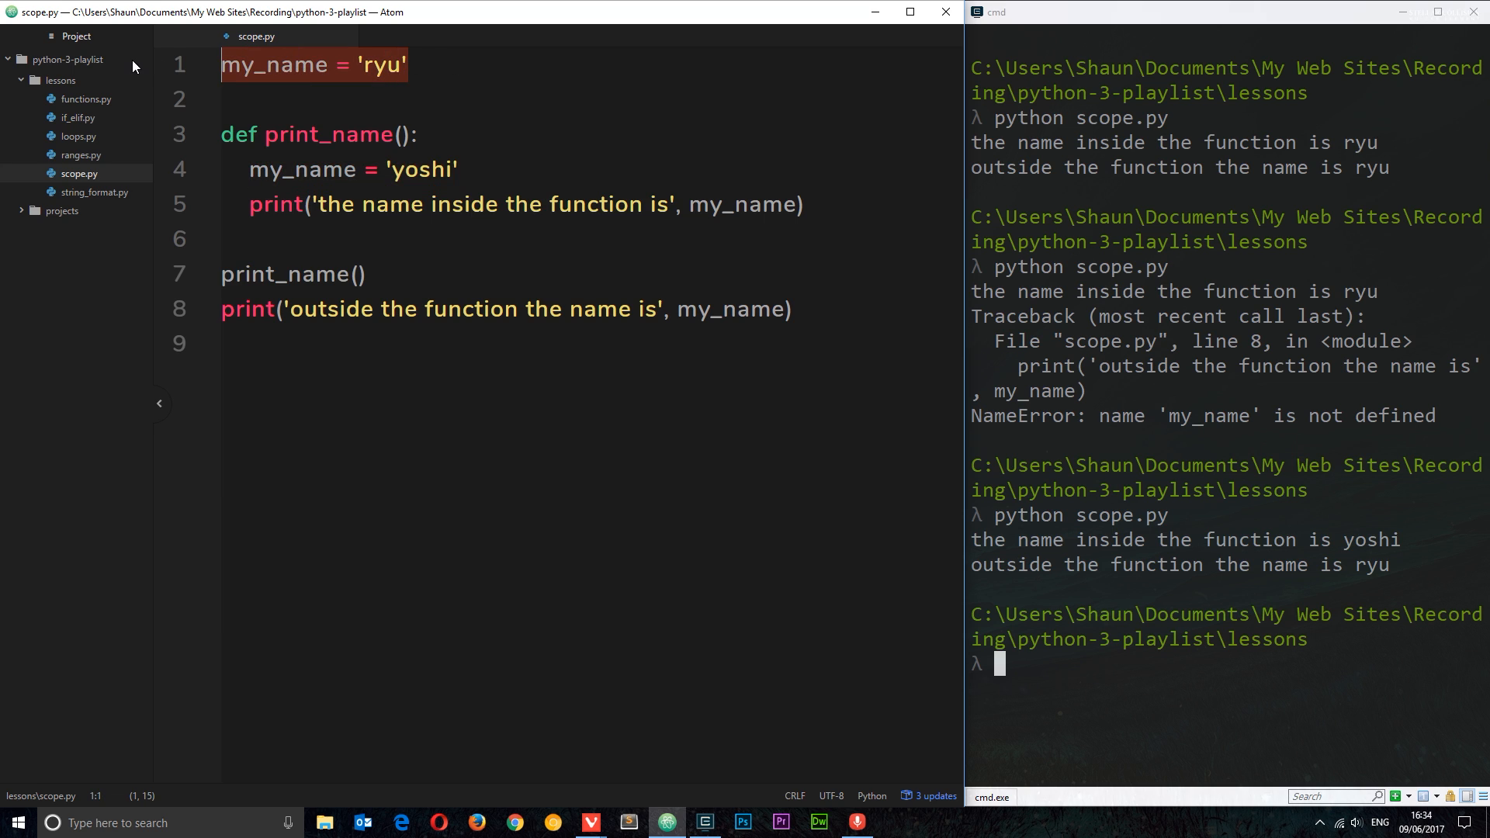
pyautogui.moveTo(148, 90)
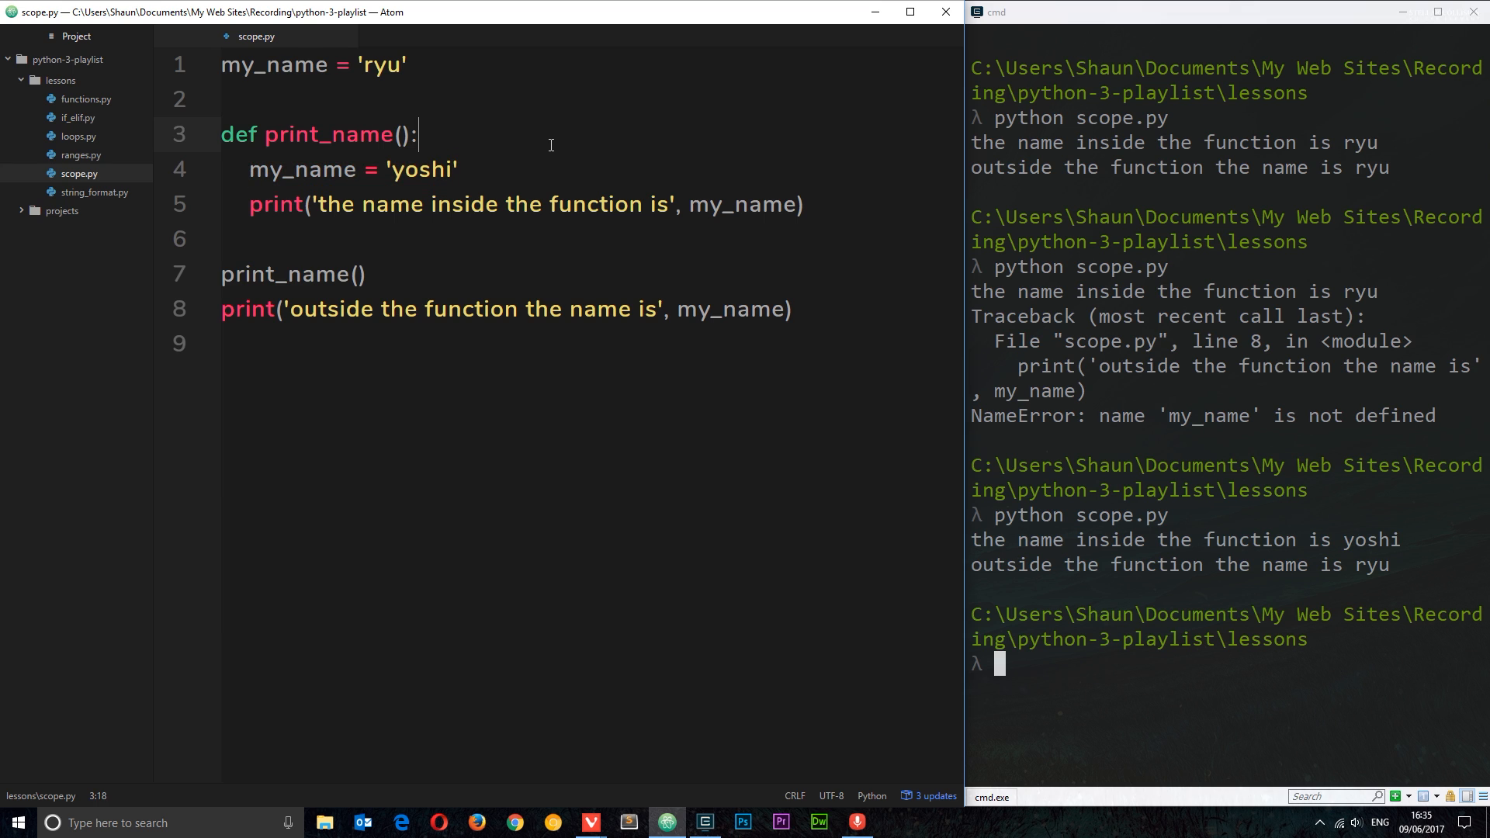
# - Add global my_name at the top of print_name and rerun so yoshi prints inside and outside
pyautogui.press('enter')
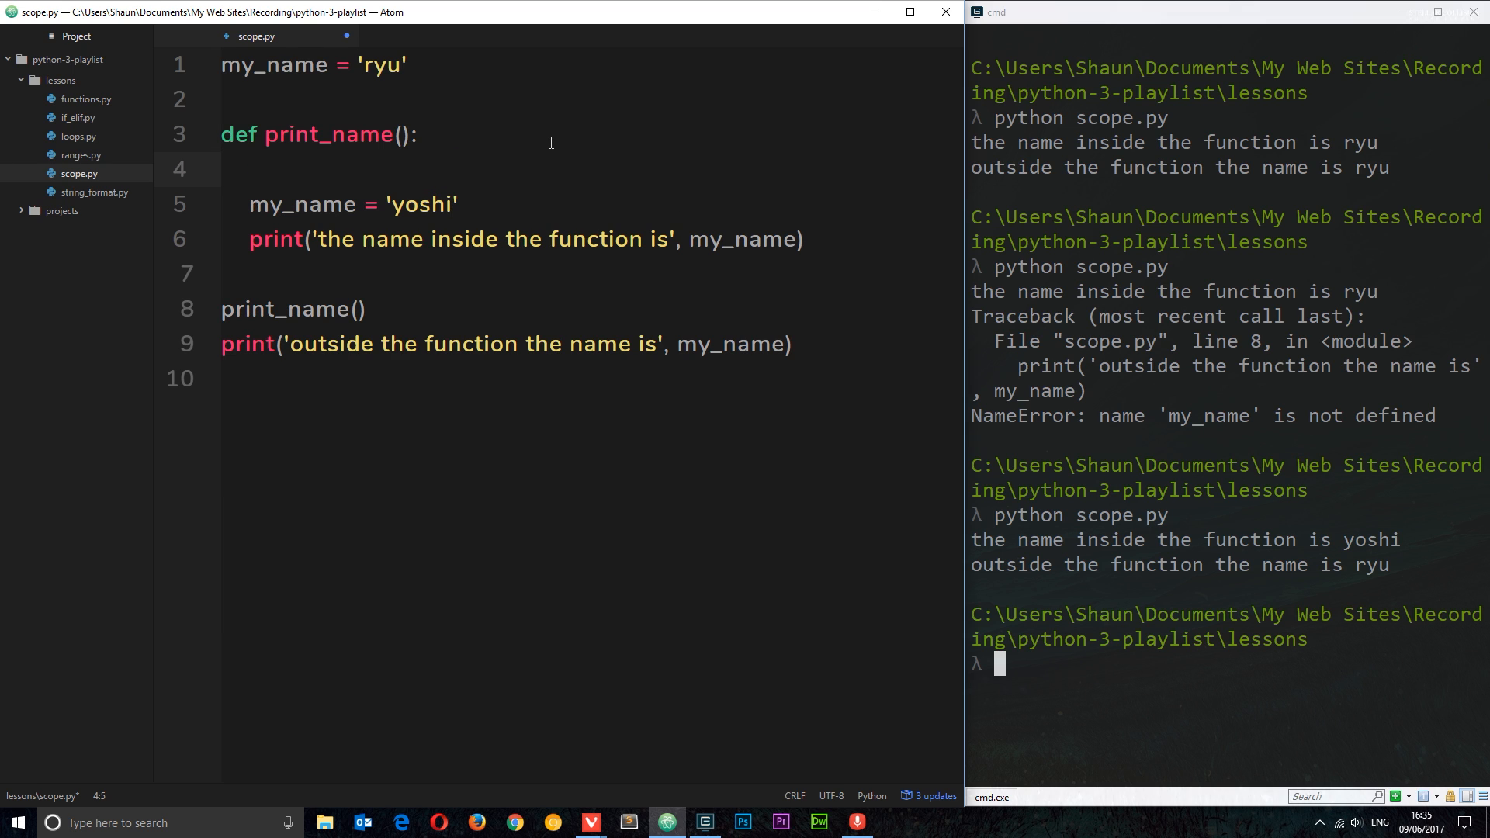
pyautogui.write('global')
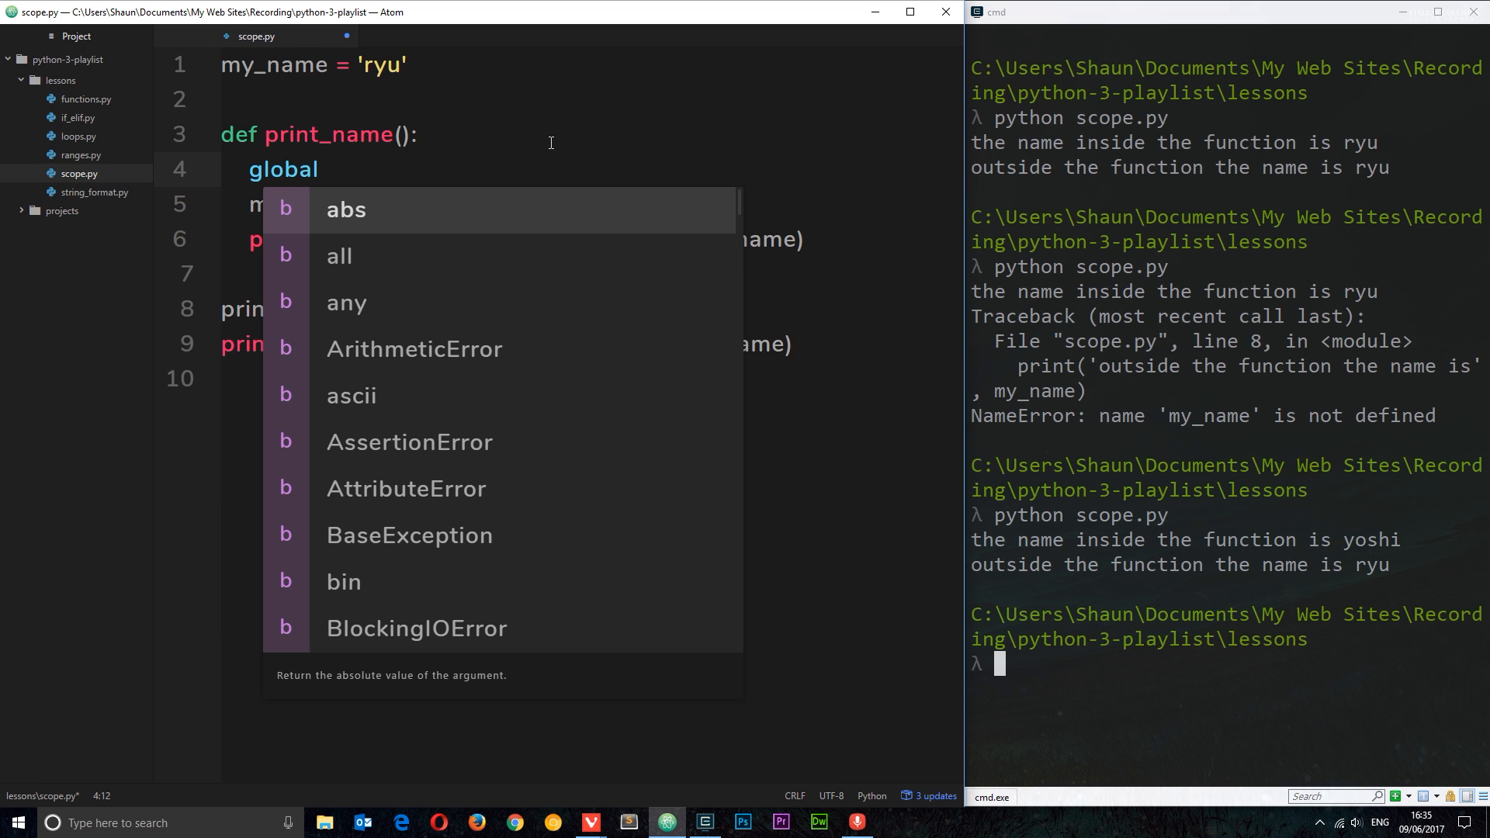
pyautogui.write('my_name')
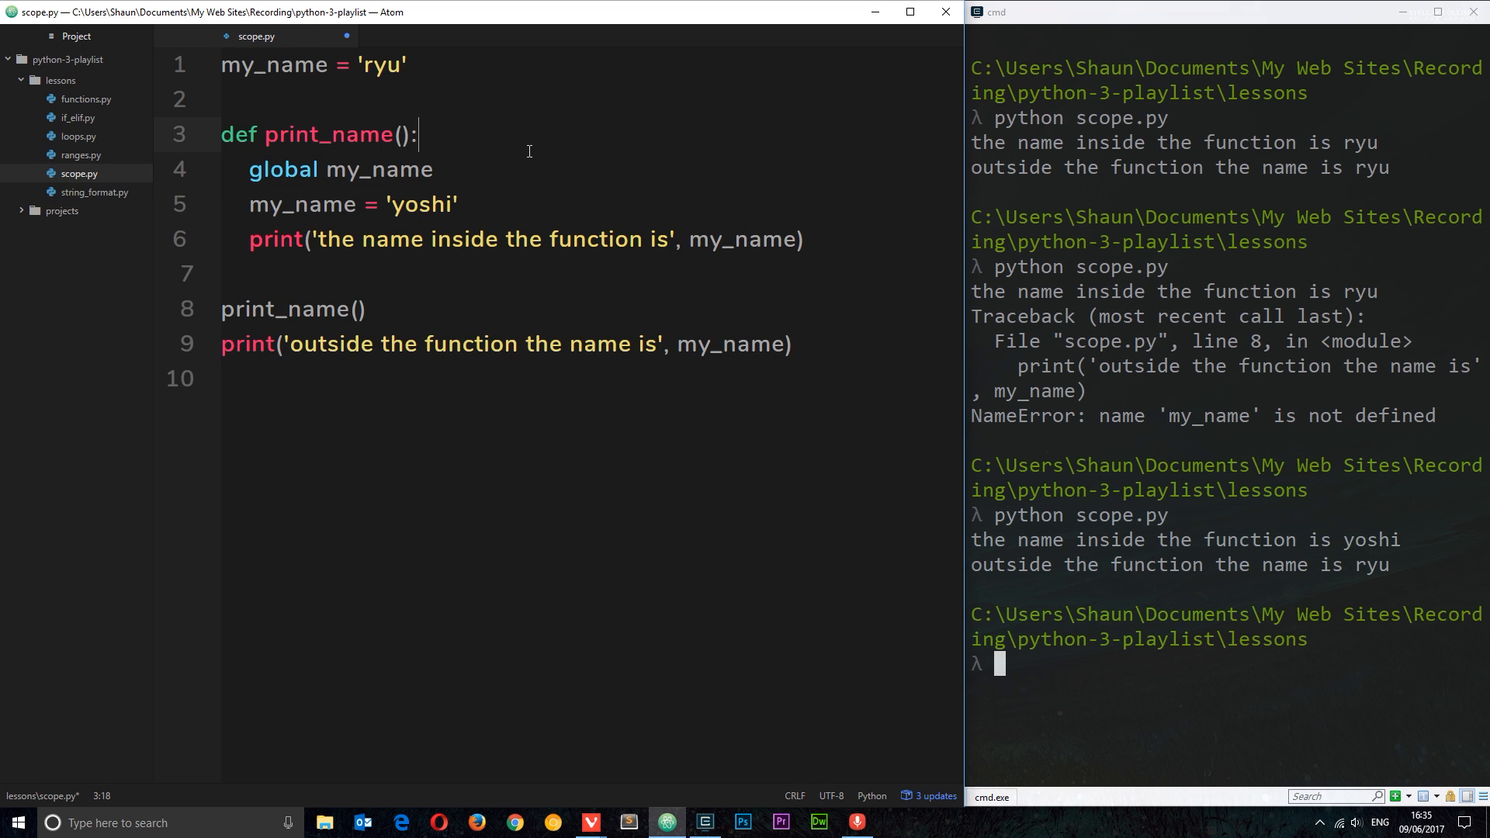
pyautogui.moveTo(356, 204); pyautogui.dragTo(459, 204)
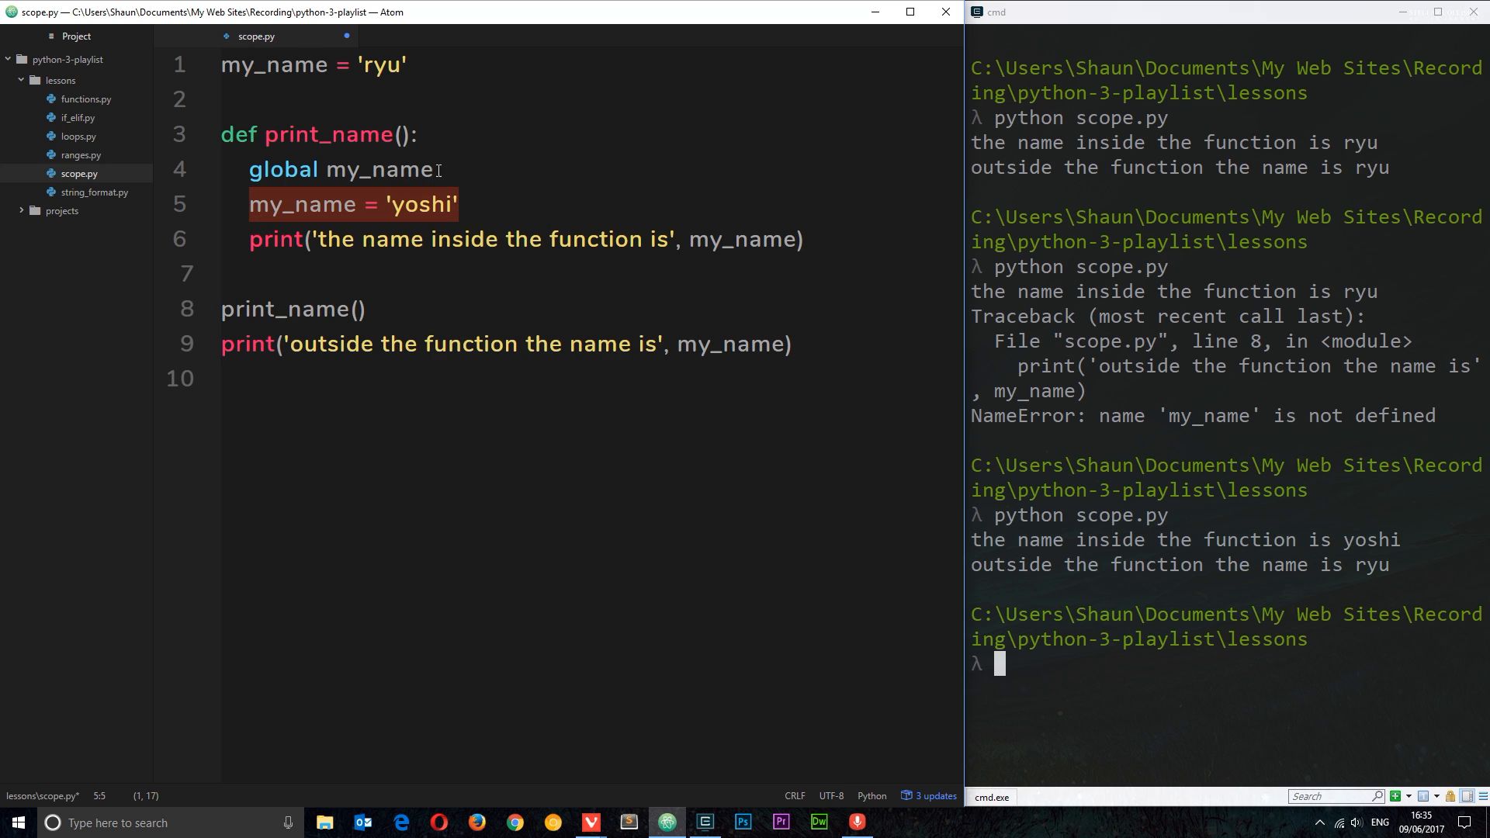
pyautogui.doubleClick(377, 169)
pyautogui.write('python scope.py')
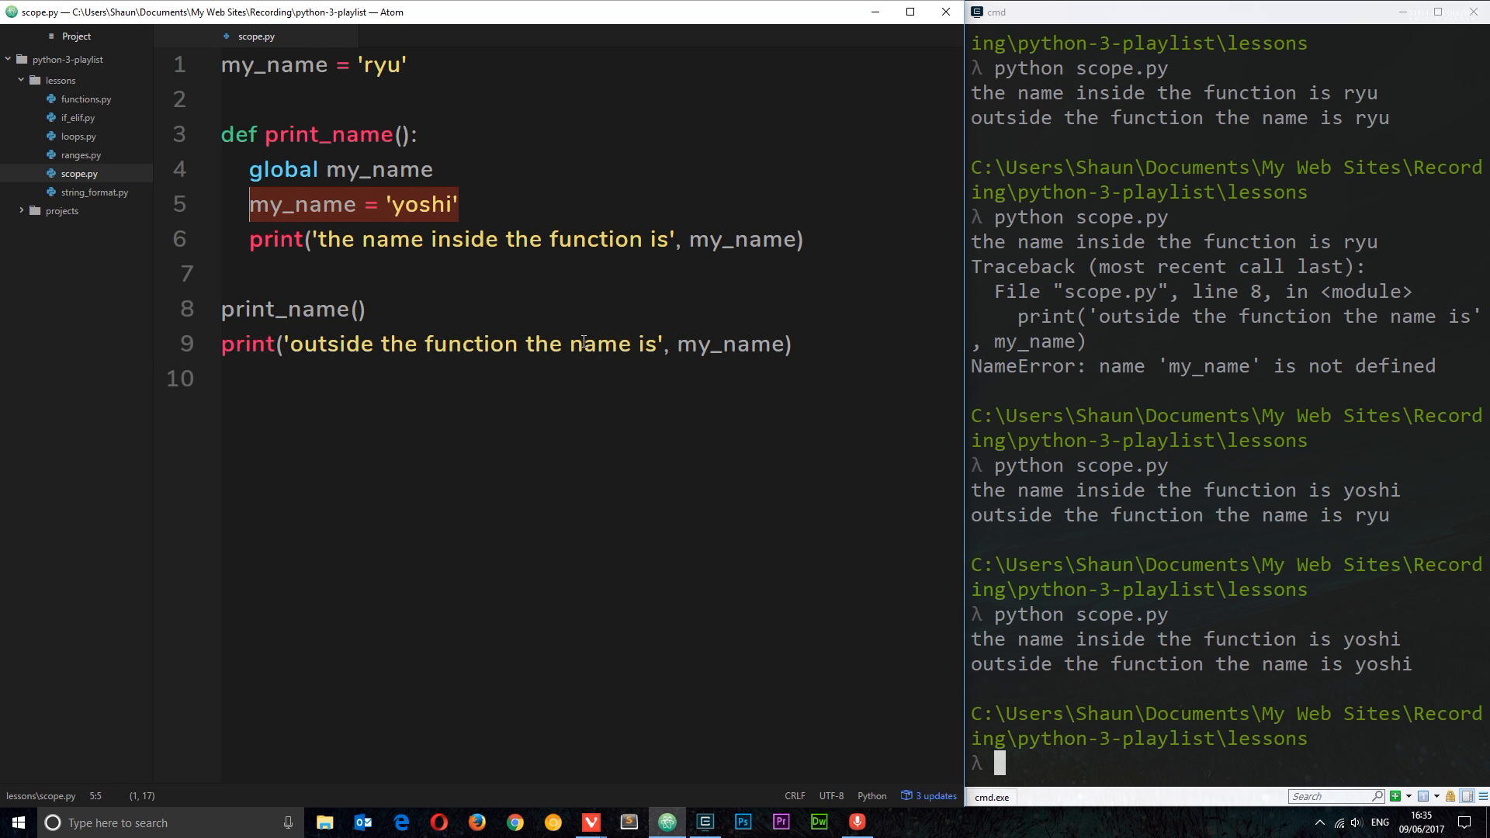
pyautogui.click(585, 343)
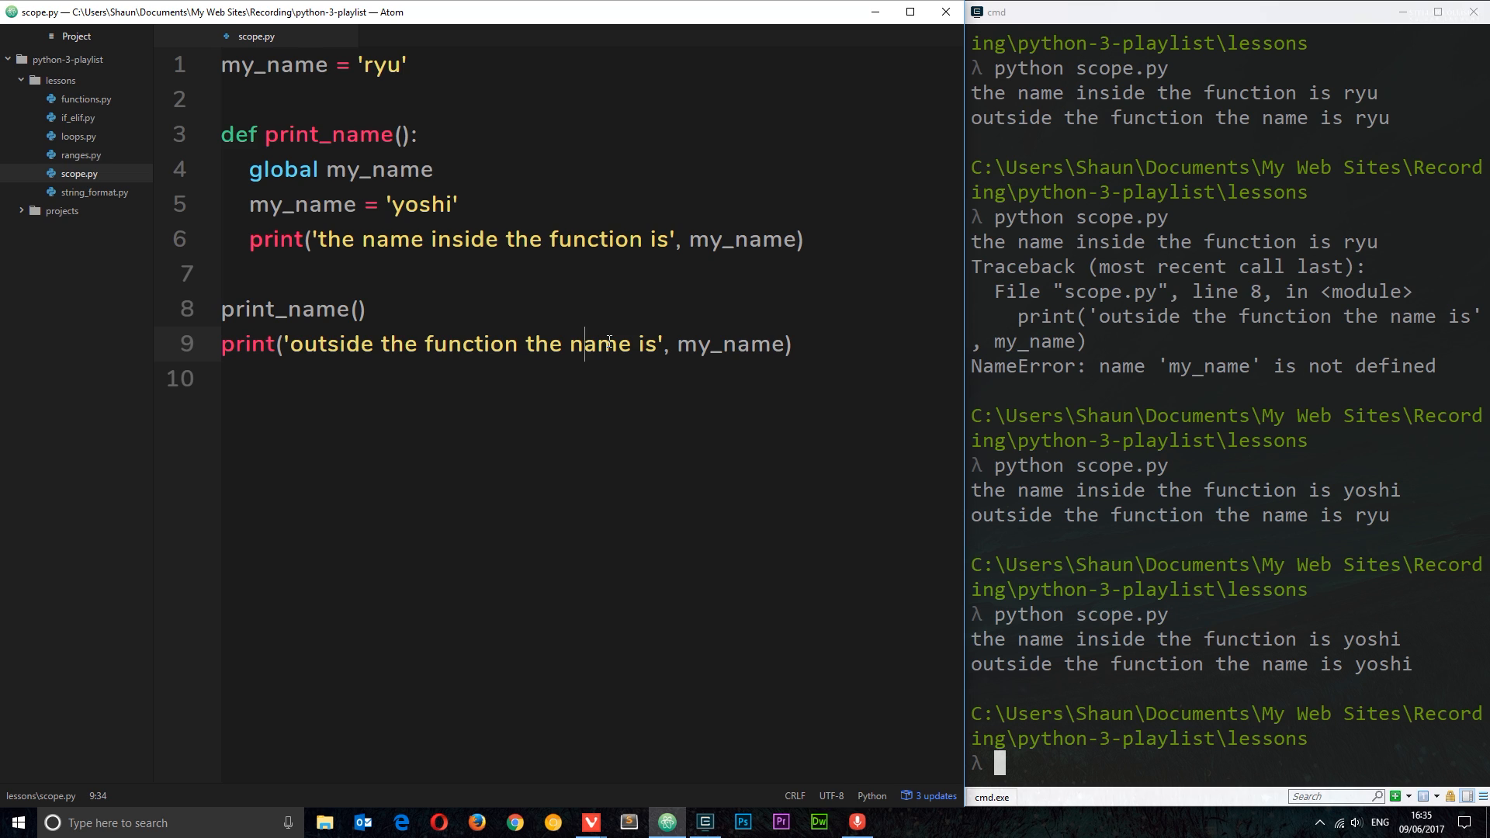